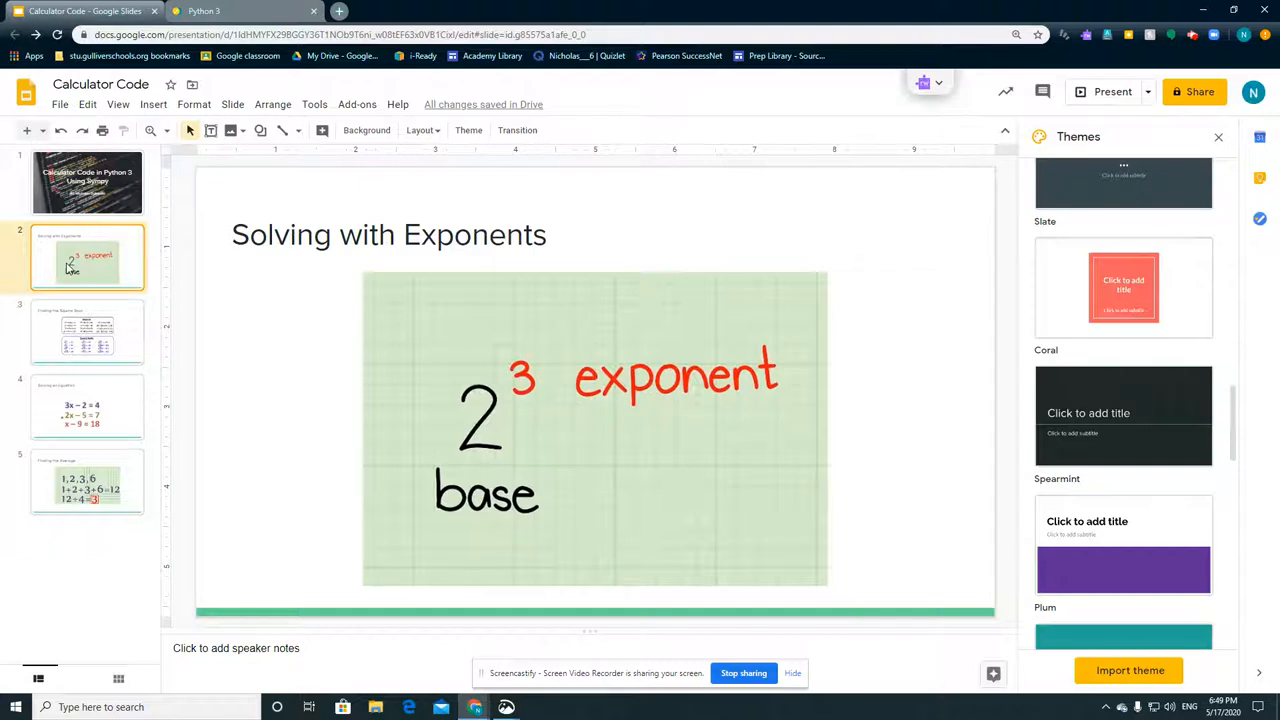
{"action": "mouse_move", "coordinate": [430, 464]}
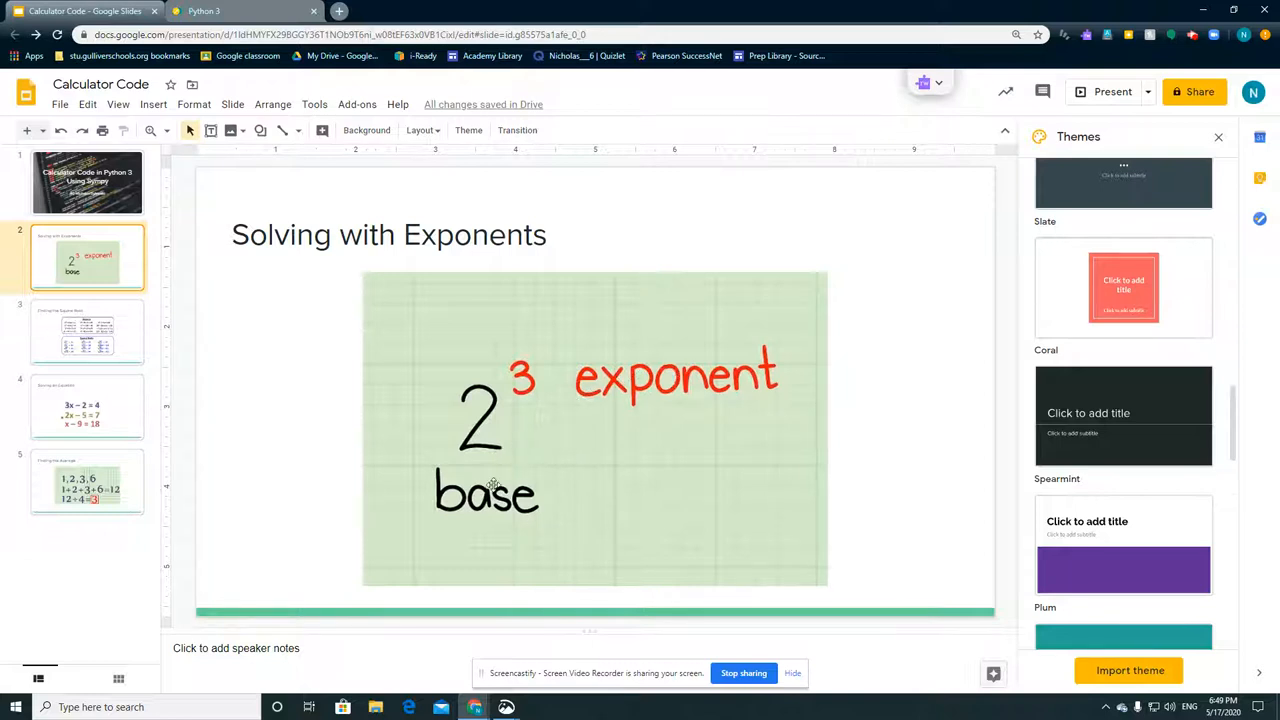
{"action": "mouse_move", "coordinate": [508, 424]}
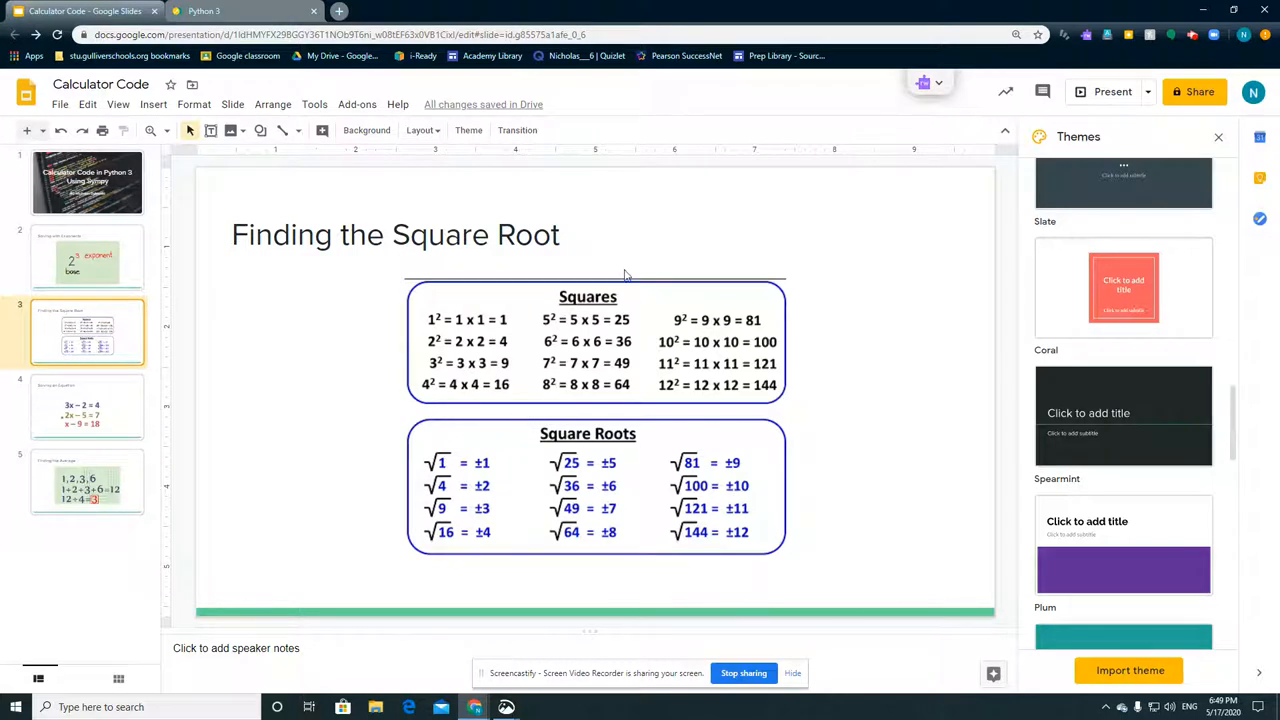
{"action": "mouse_move", "coordinate": [546, 332]}
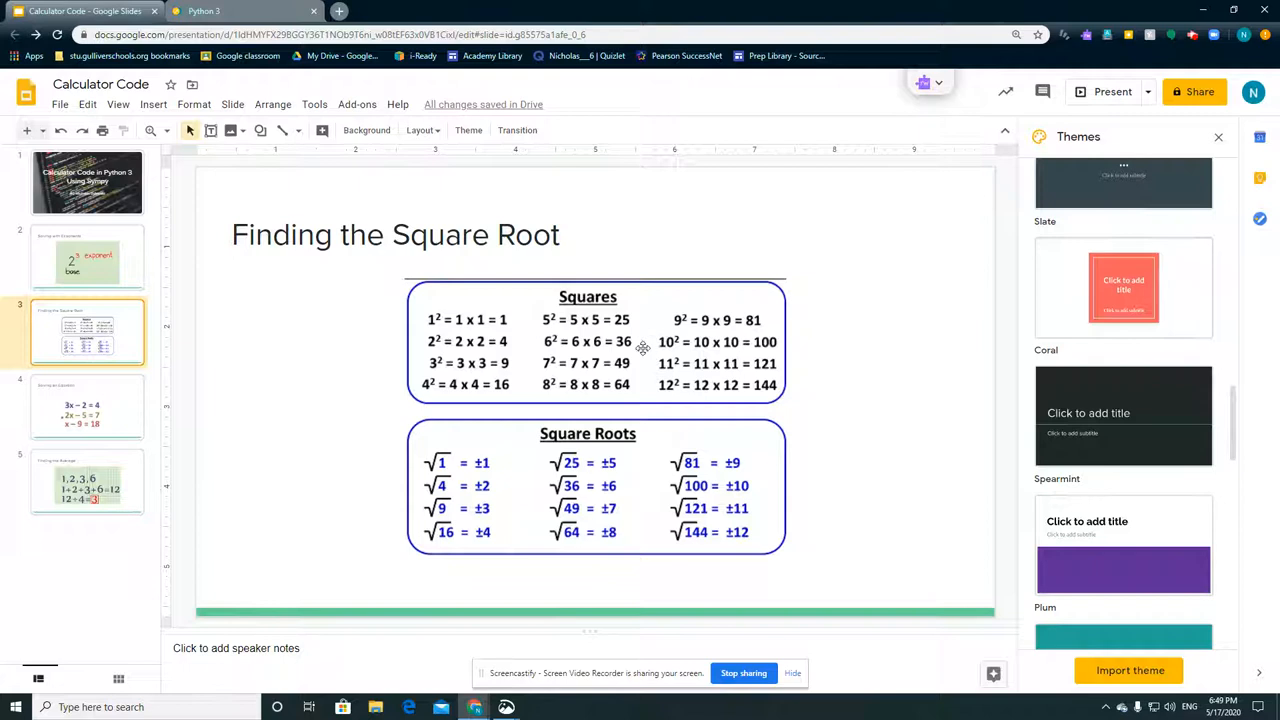
{"action": "mouse_move", "coordinate": [580, 464]}
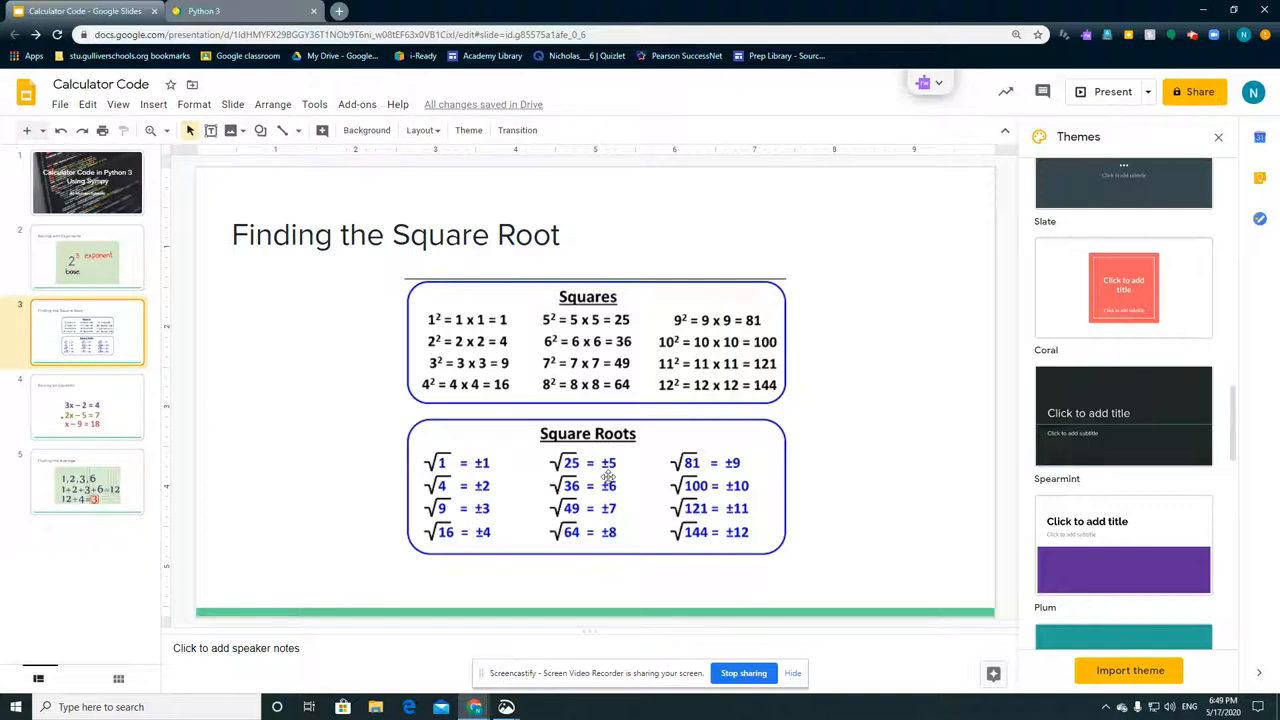
{"action": "mouse_move", "coordinate": [580, 376]}
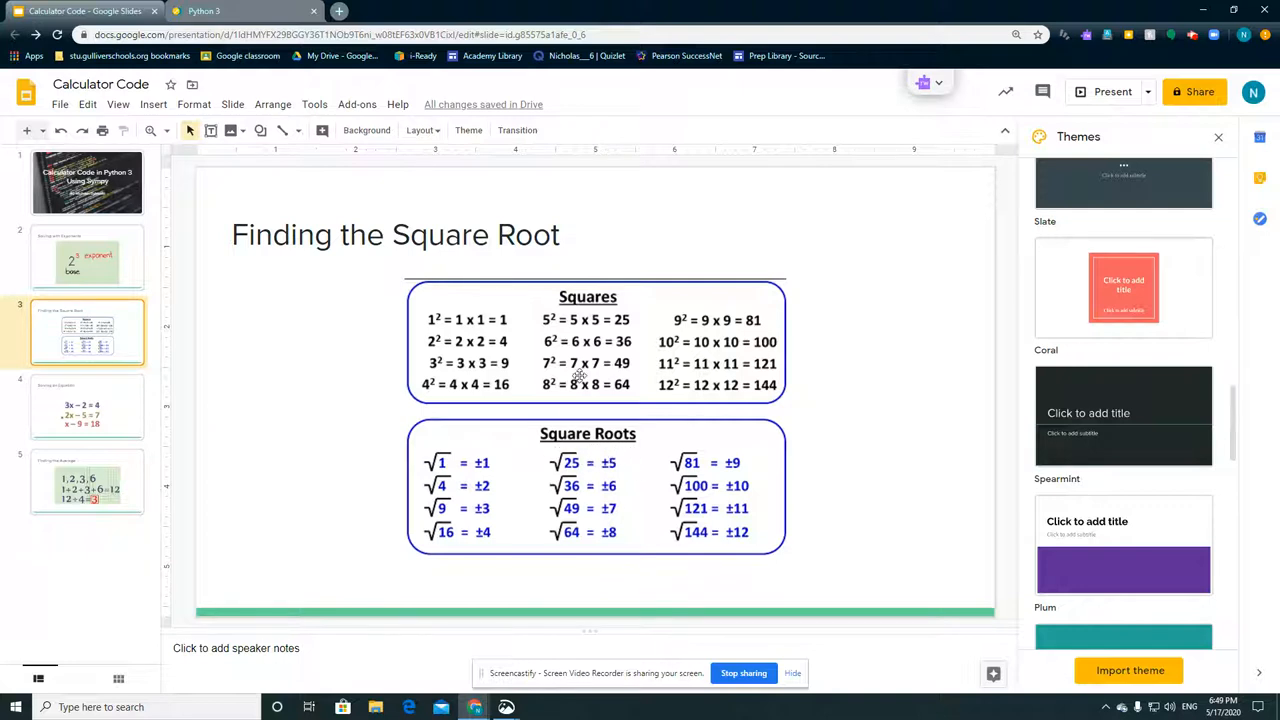
{"action": "mouse_move", "coordinate": [644, 322]}
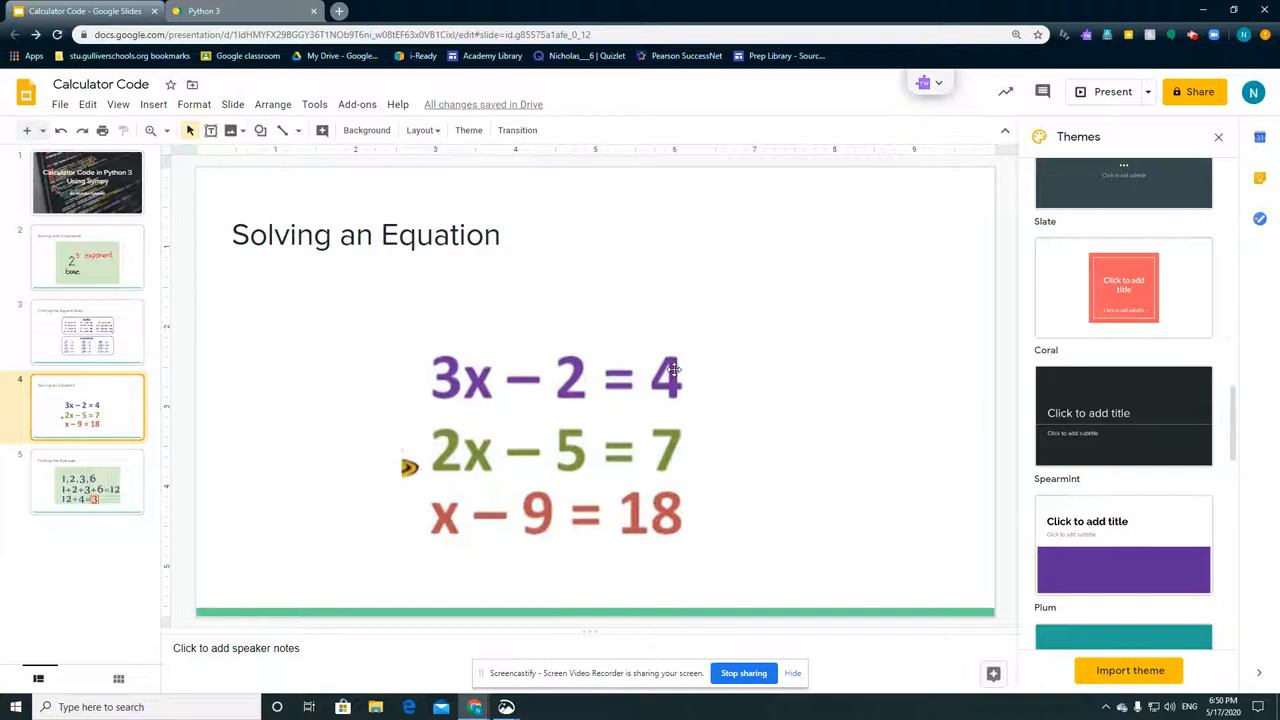
{"action": "mouse_move", "coordinate": [760, 358]}
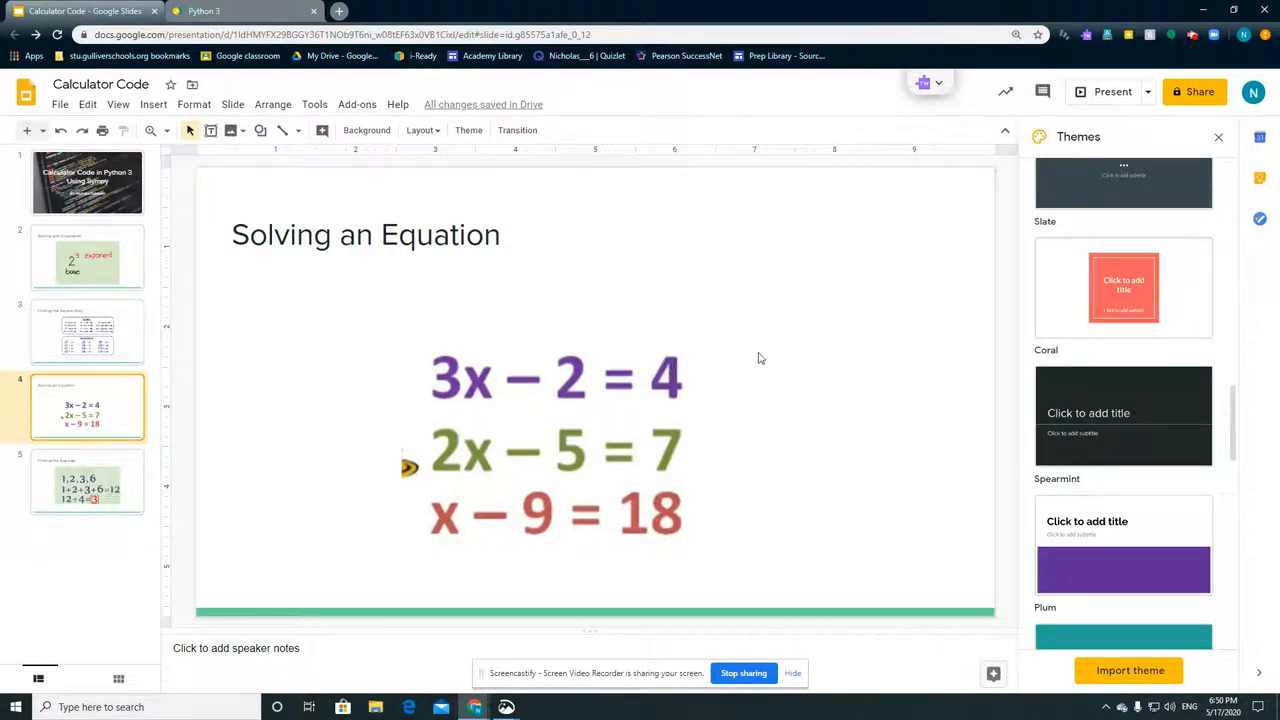
{"action": "mouse_move", "coordinate": [414, 380]}
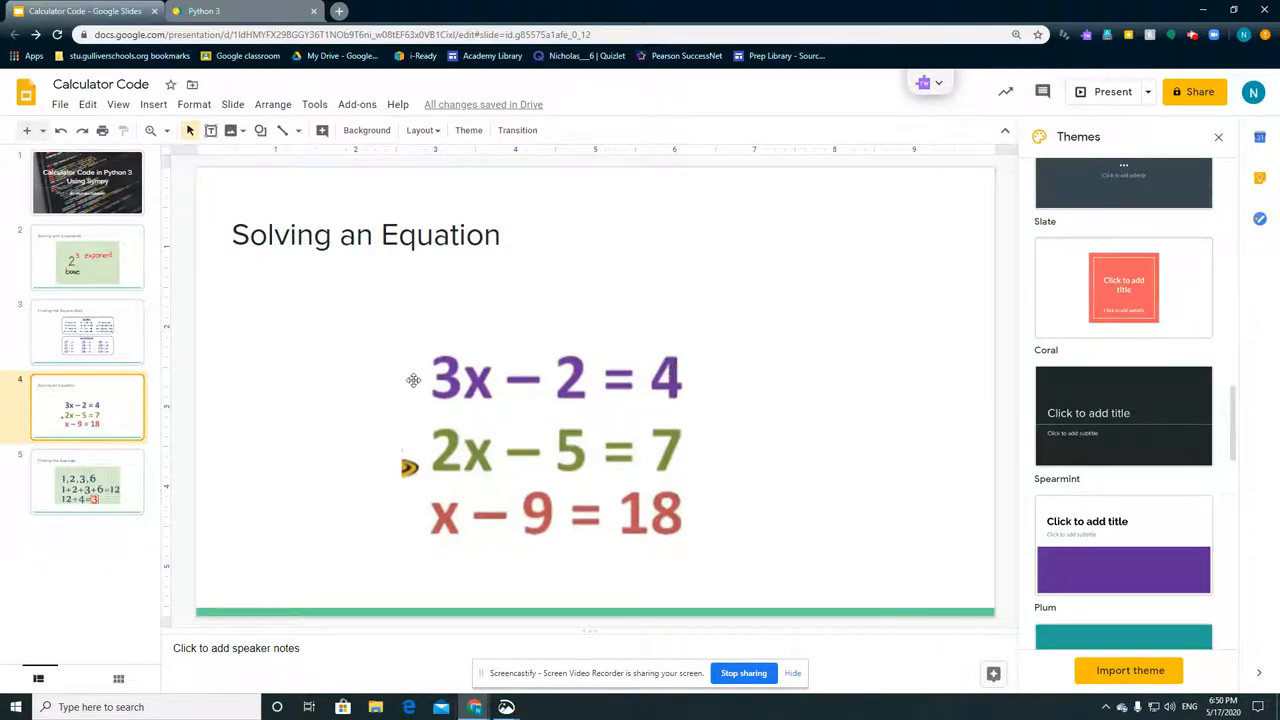
{"action": "mouse_move", "coordinate": [636, 380]}
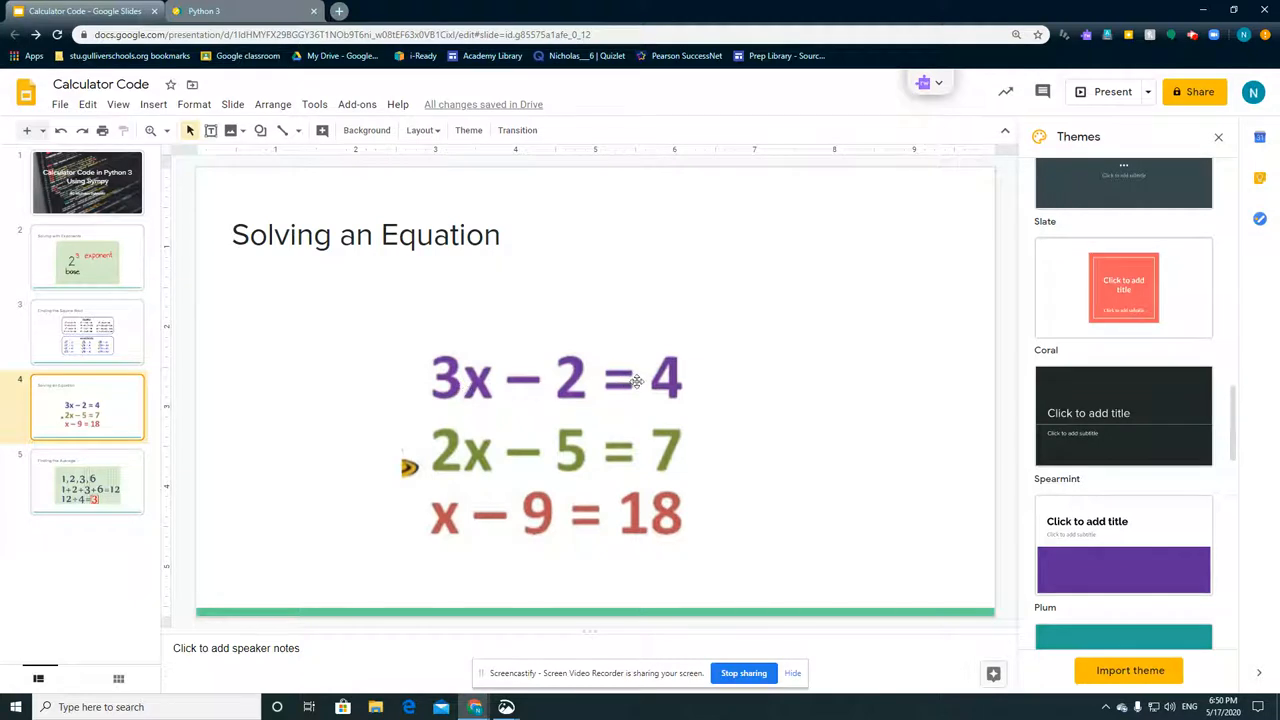
{"action": "mouse_move", "coordinate": [472, 420]}
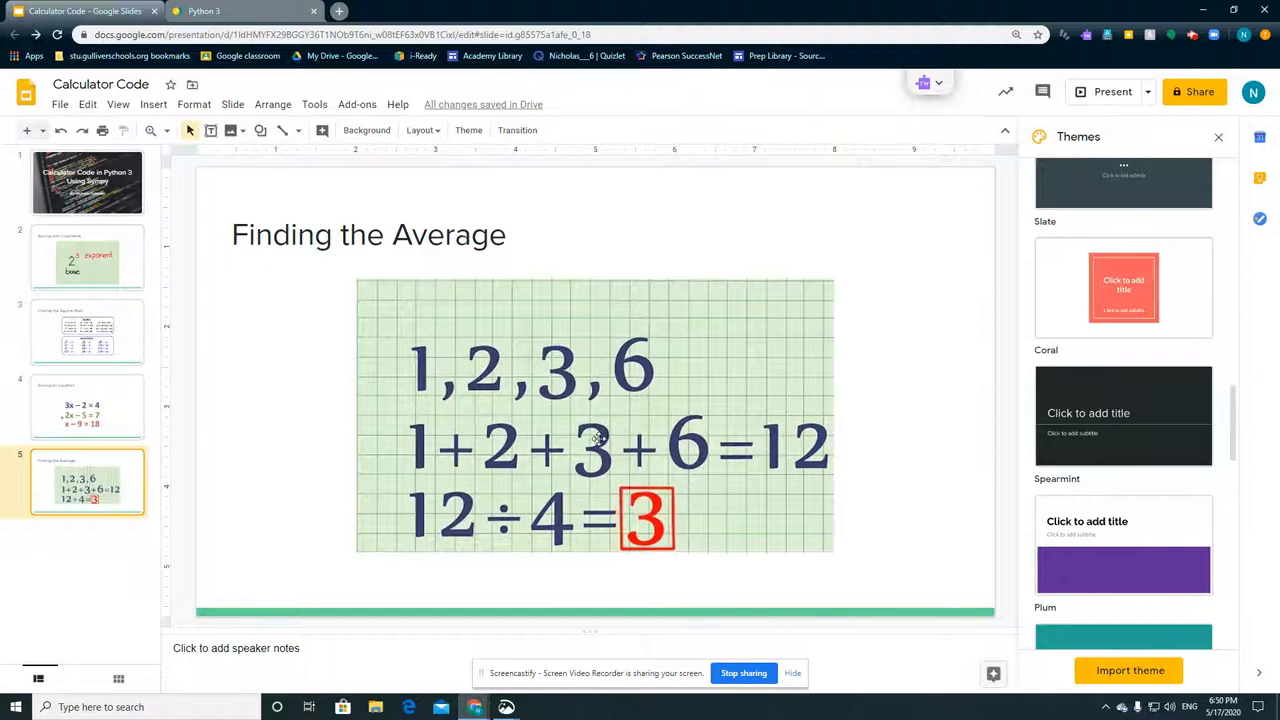
{"action": "mouse_move", "coordinate": [828, 456]}
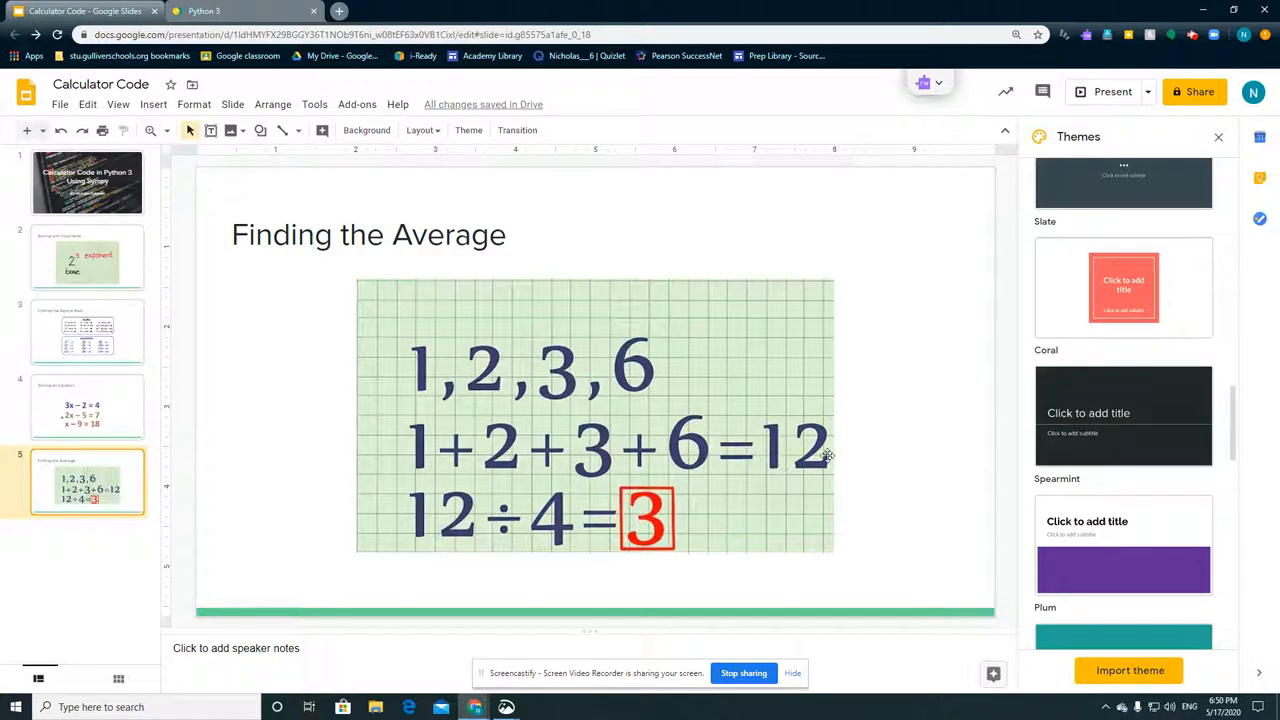
{"action": "mouse_move", "coordinate": [796, 448]}
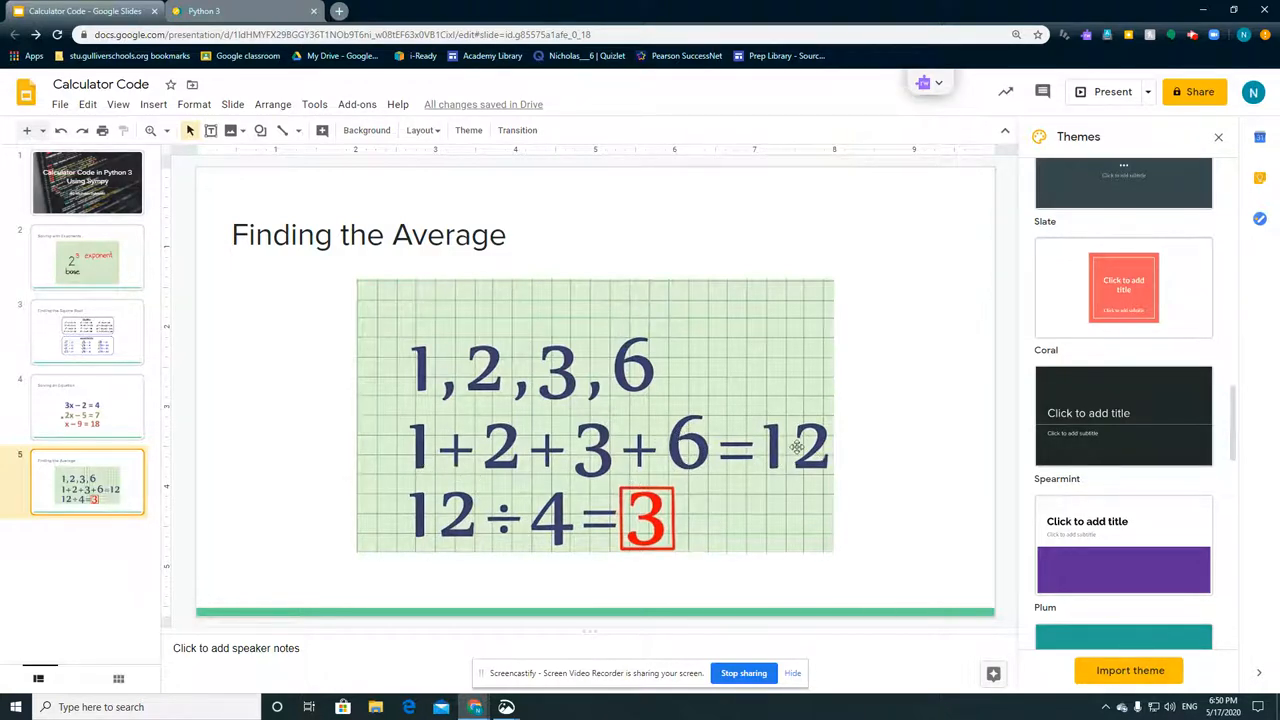
{"action": "mouse_move", "coordinate": [868, 444]}
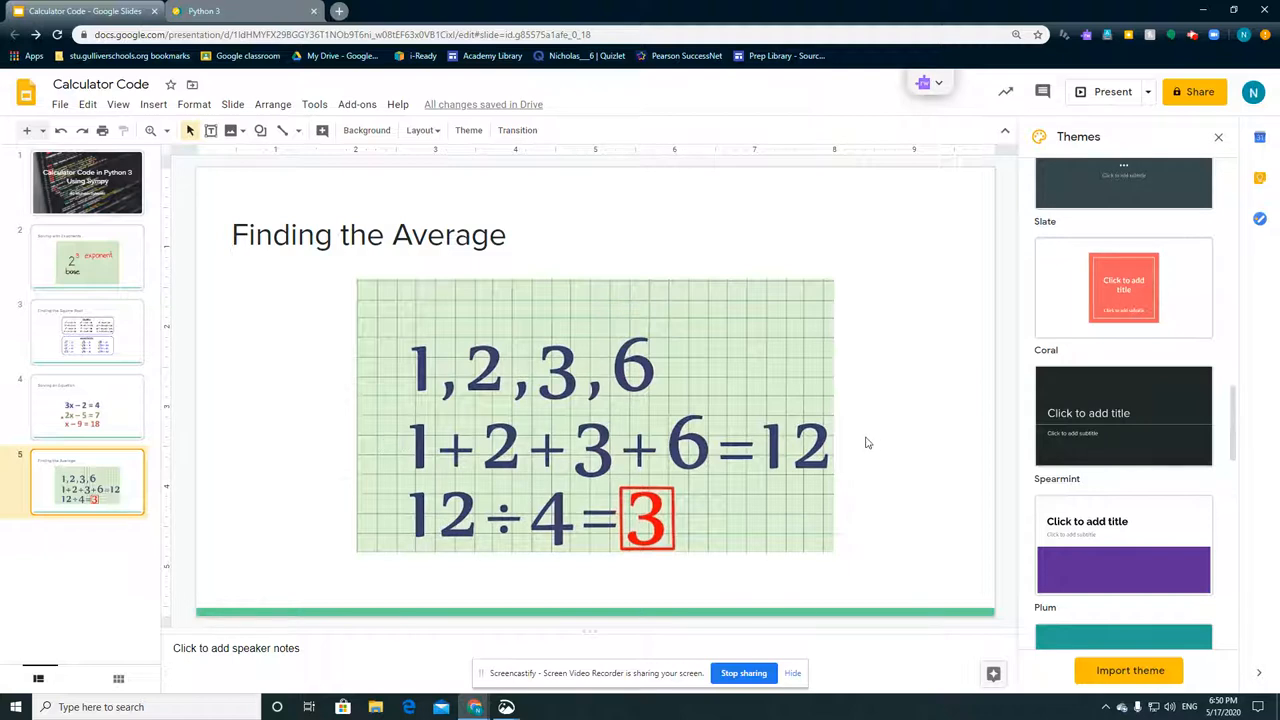
{"action": "mouse_move", "coordinate": [512, 448]}
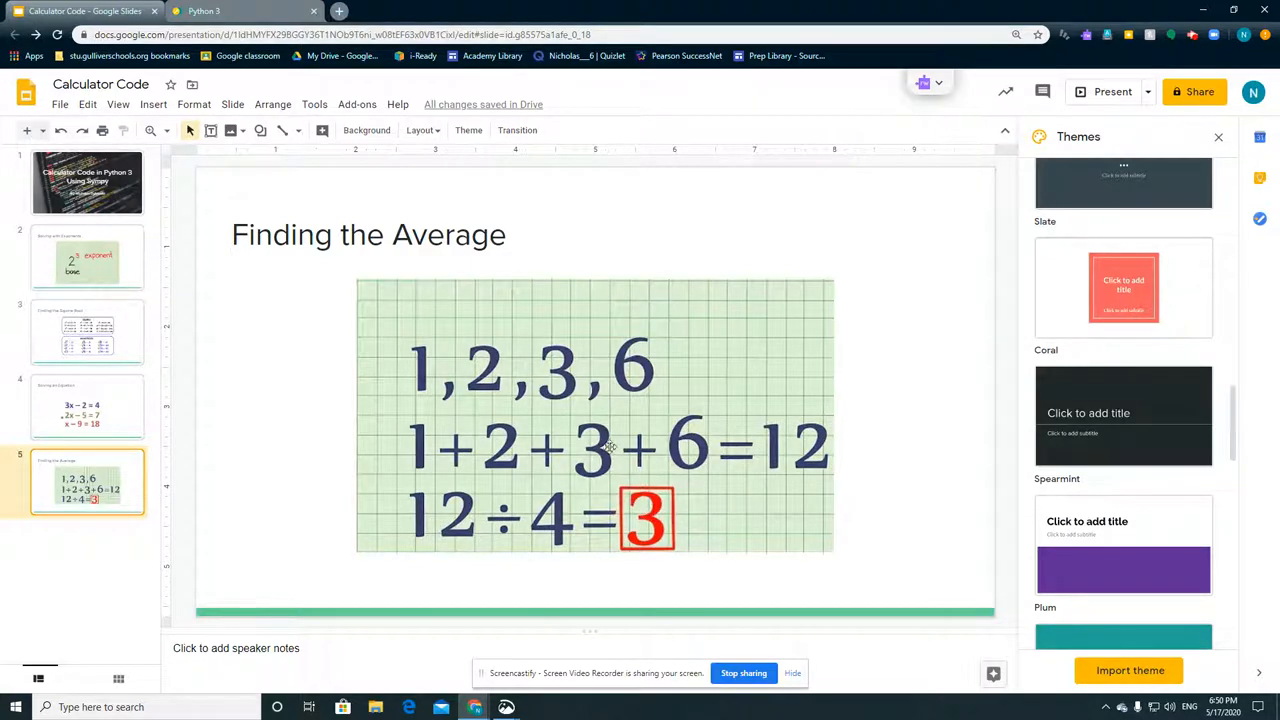
Switch from the slides to the Python 3 Trinket page with the calculator program
{"action": "left_click", "coordinate": [204, 12]}
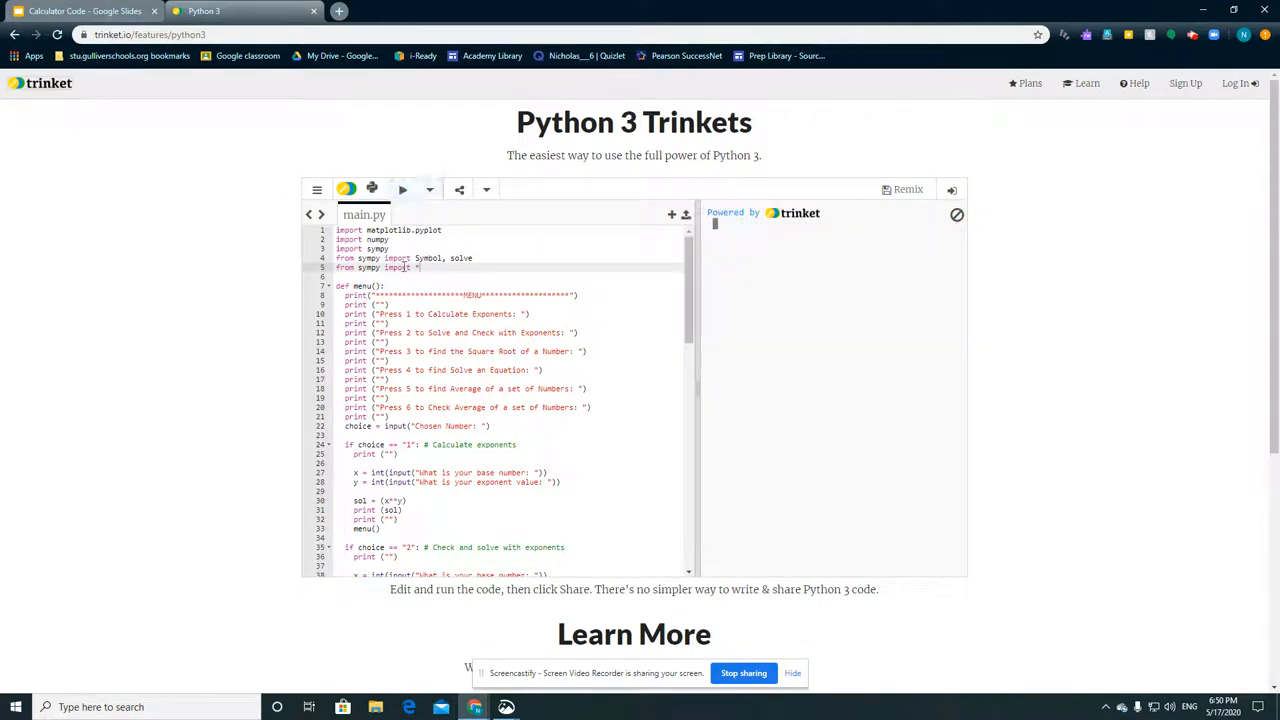
Run main.py so the six-option menu prints and waits at the Chosen Number prompt
{"action": "left_click", "coordinate": [402, 188]}
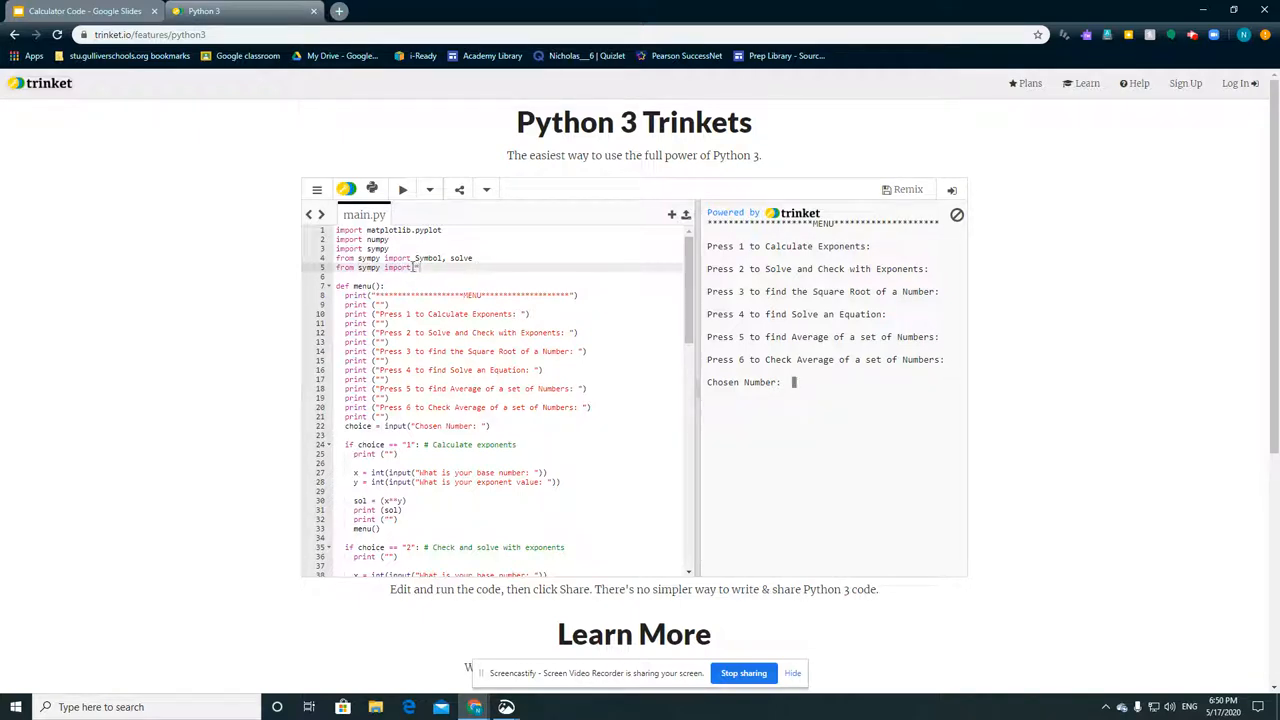
{"action": "scroll", "scroll_direction": "down", "scroll_amount": 3}
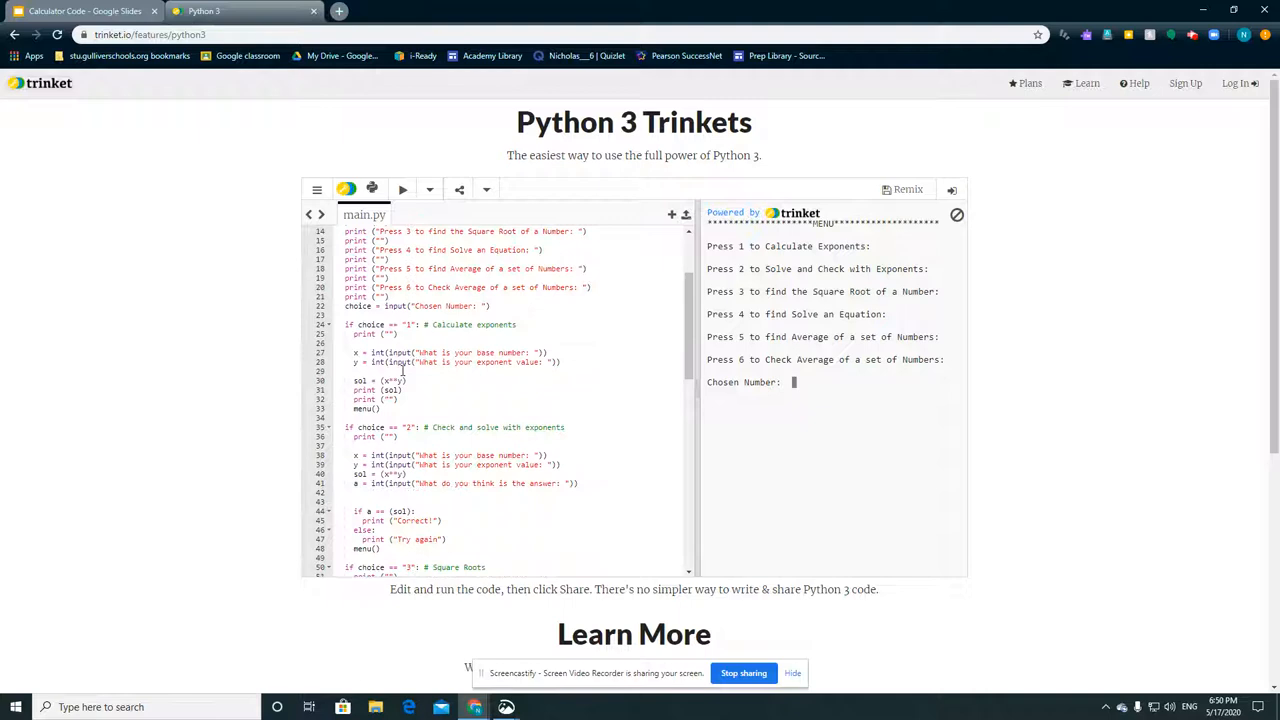
{"action": "scroll", "scroll_direction": "down", "scroll_amount": 3}
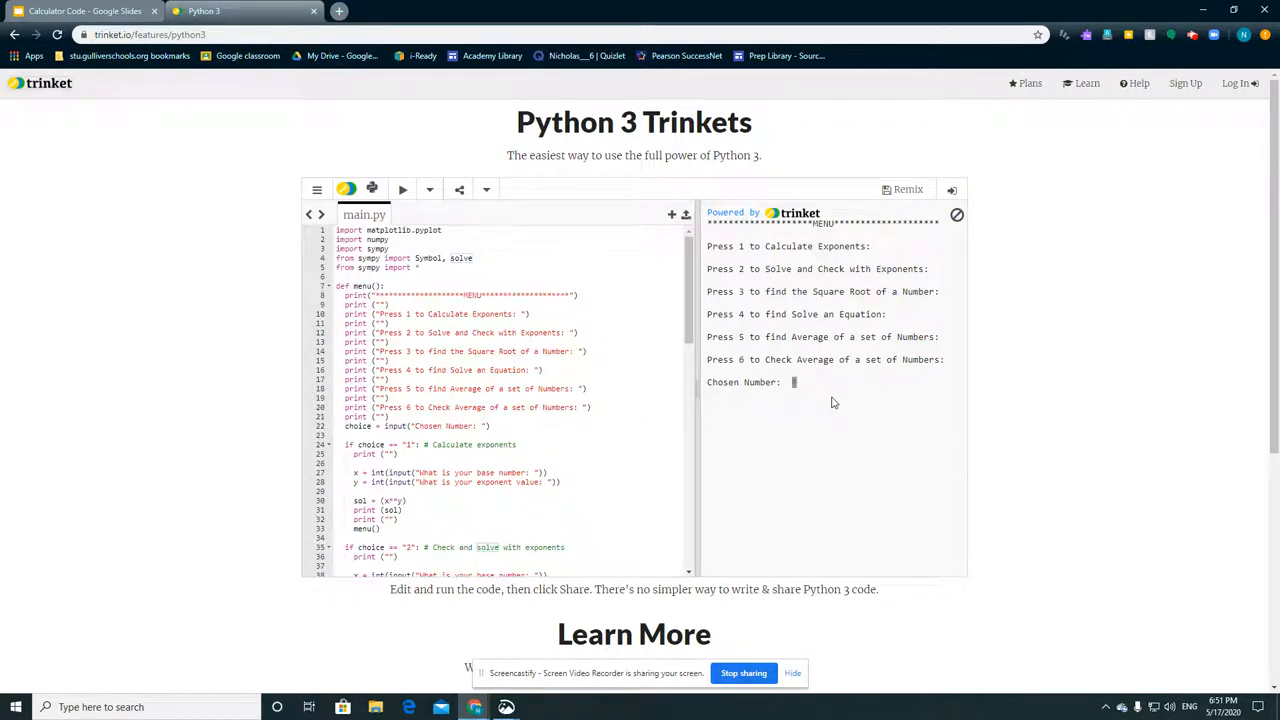
Choose option 1 for exponents and enter 2 as the base number
{"action": "type", "text": "1"}
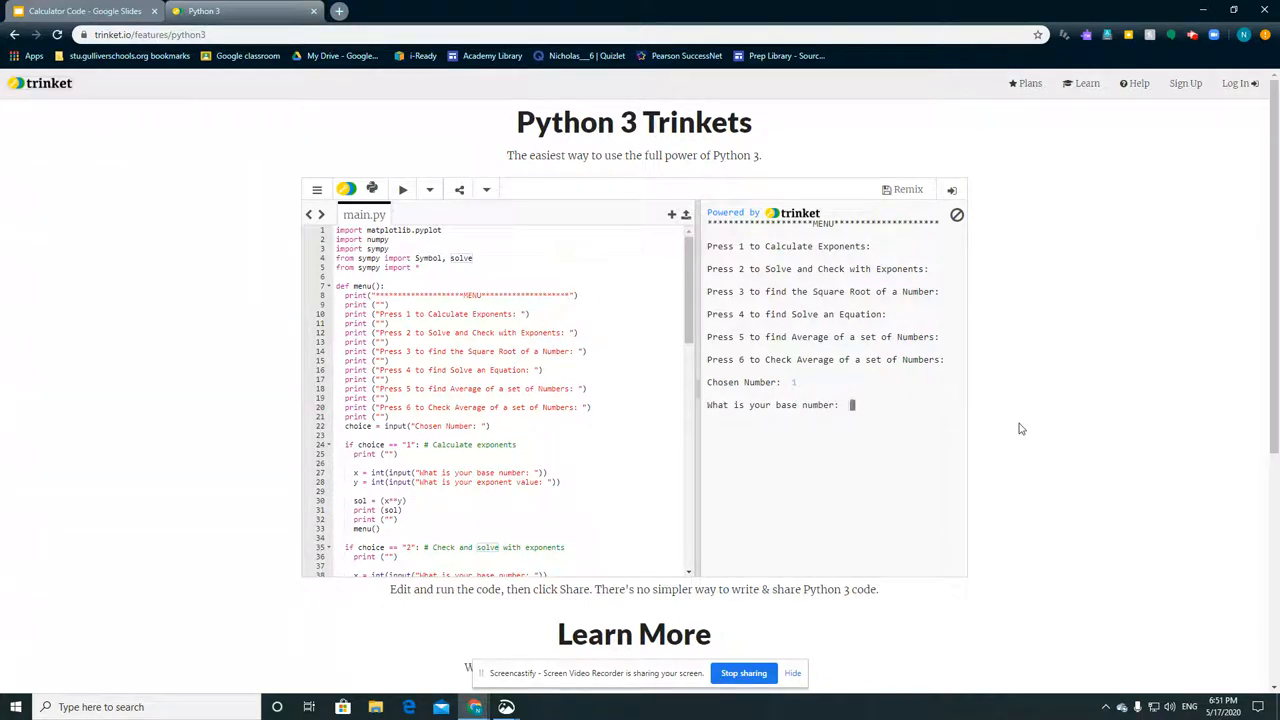
{"action": "type", "text": "2"}
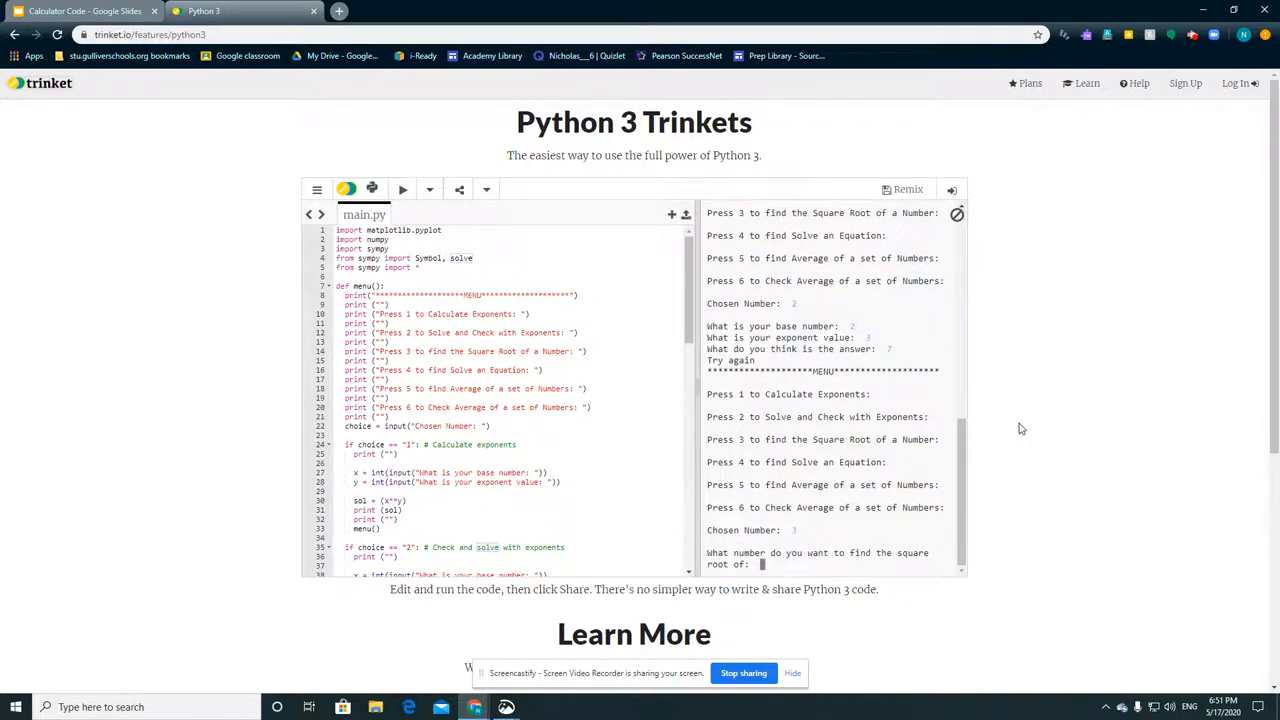
Enter 9 and 34 at the square-root prompts, then restart the calculator program
{"action": "type", "text": "9"}
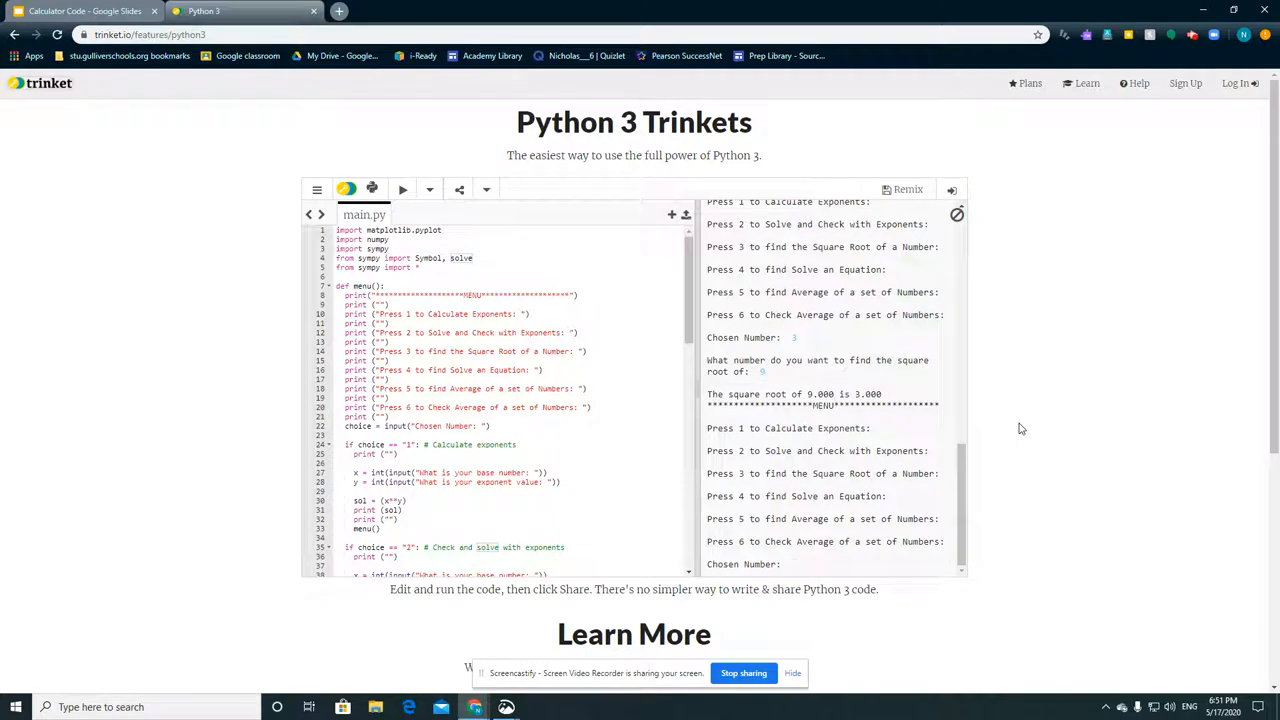
{"action": "type", "text": "34"}
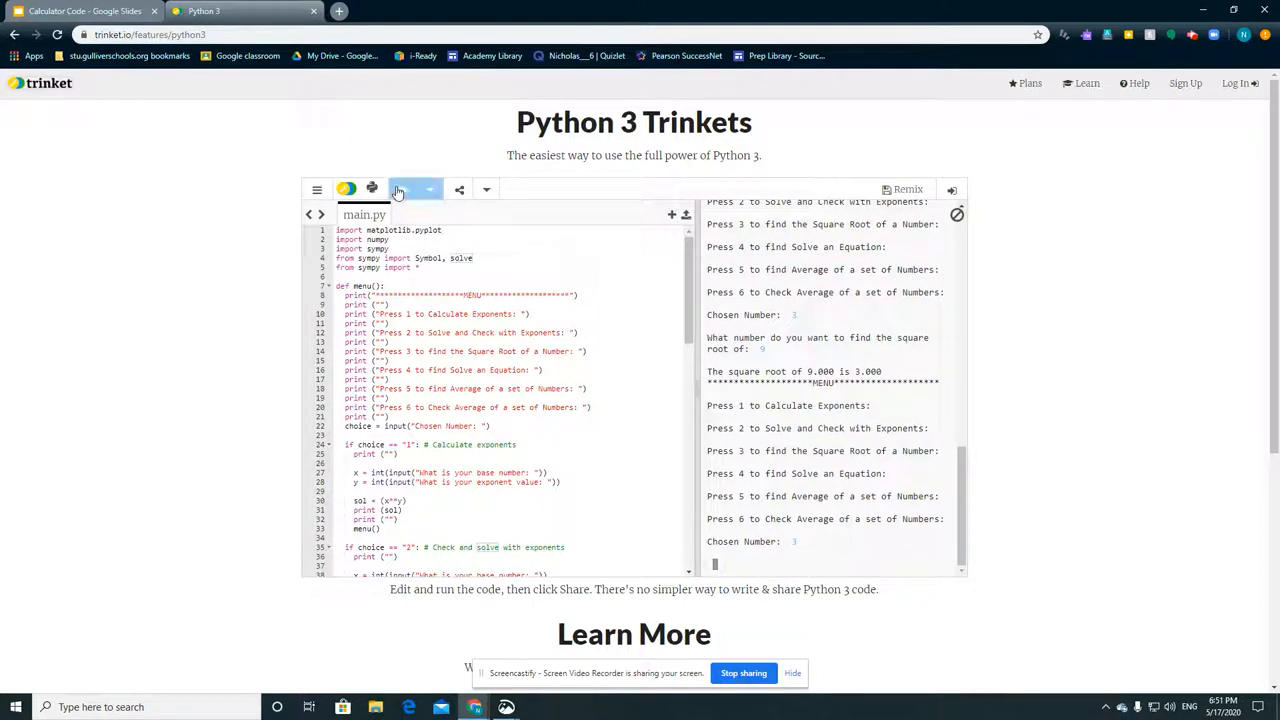
{"action": "left_click", "coordinate": [402, 188]}
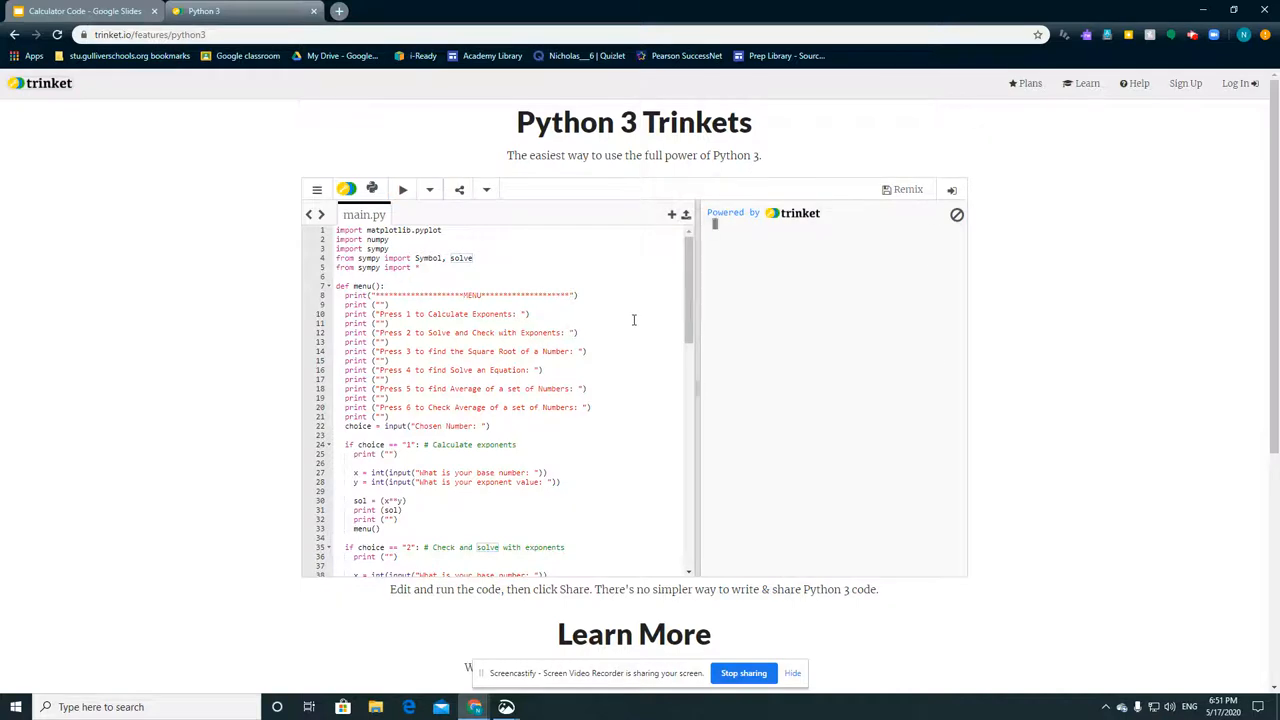
{"action": "left_click", "coordinate": [402, 188]}
{"action": "type", "text": "3"}
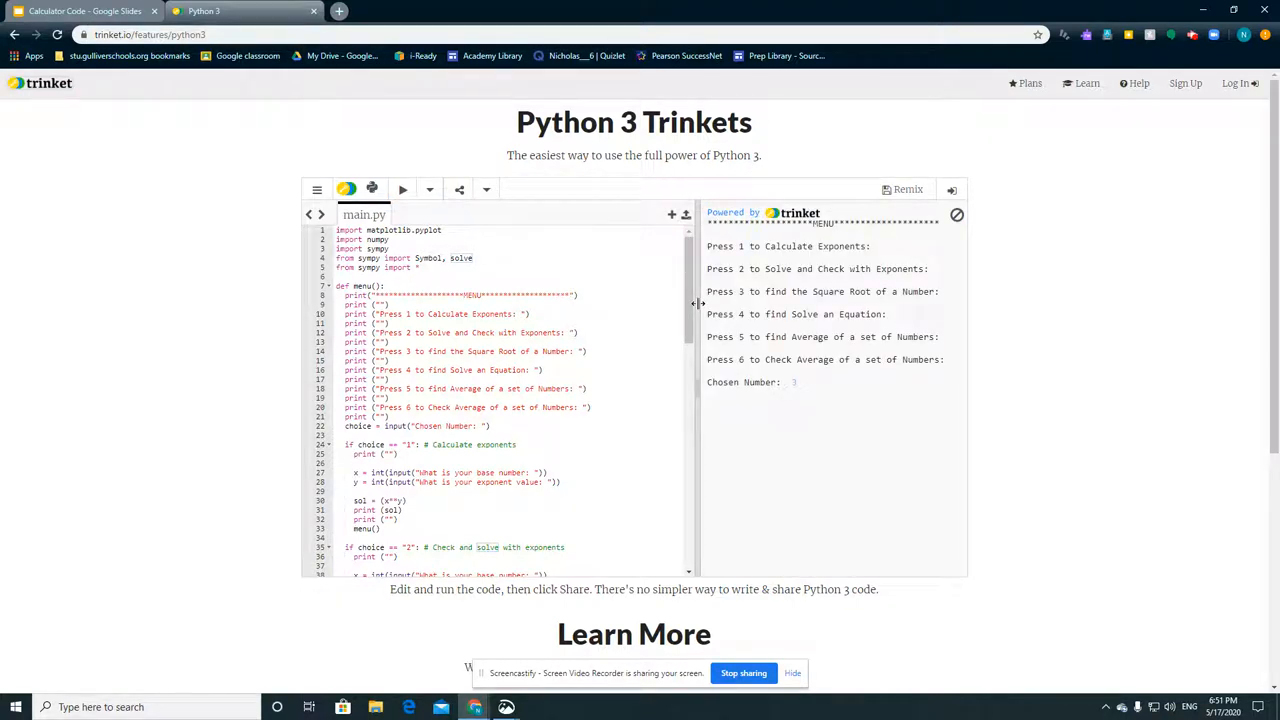
Run again, choose option 3 with 25, then rerun to clear the output
{"action": "left_click", "coordinate": [956, 214]}
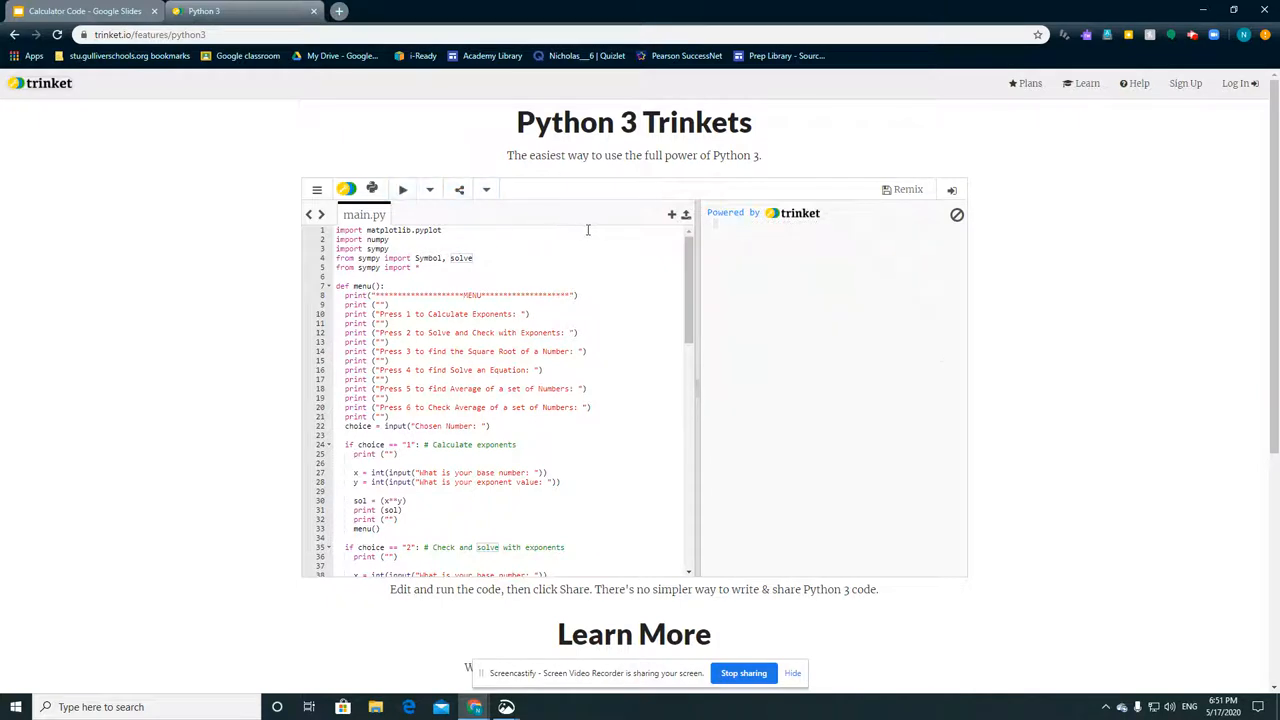
{"action": "left_click", "coordinate": [402, 188]}
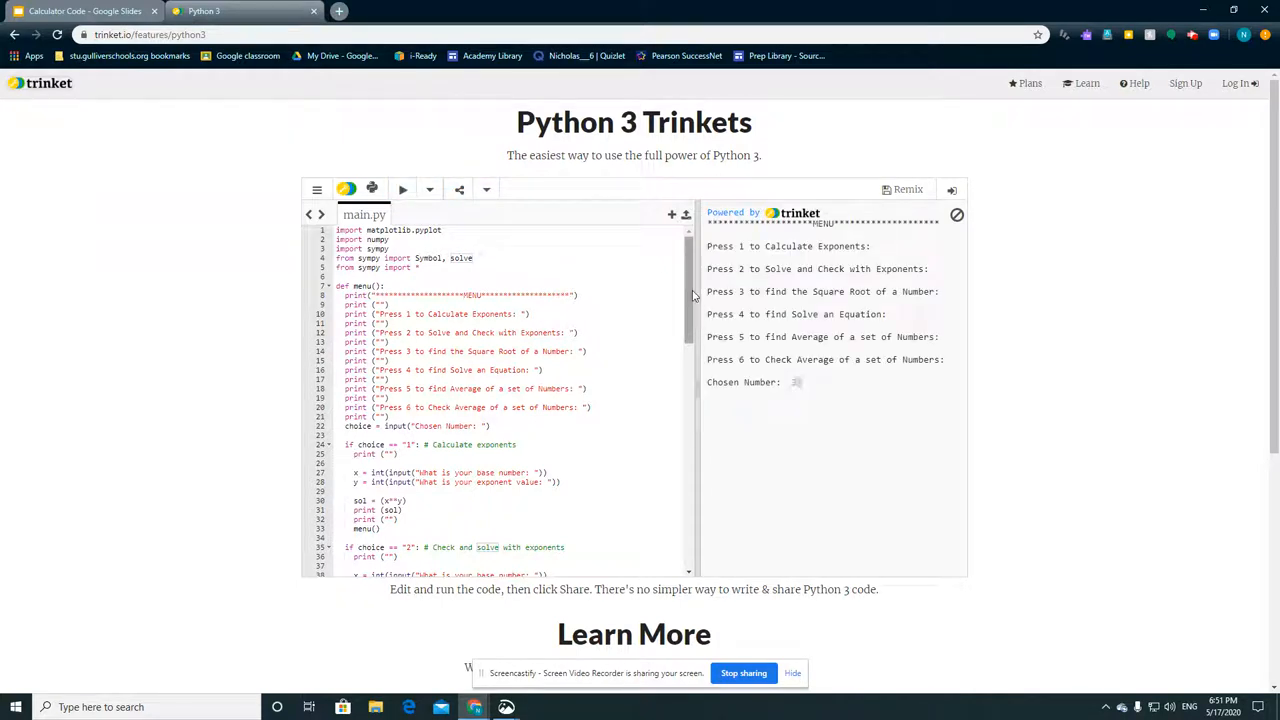
{"action": "type", "text": "3"}
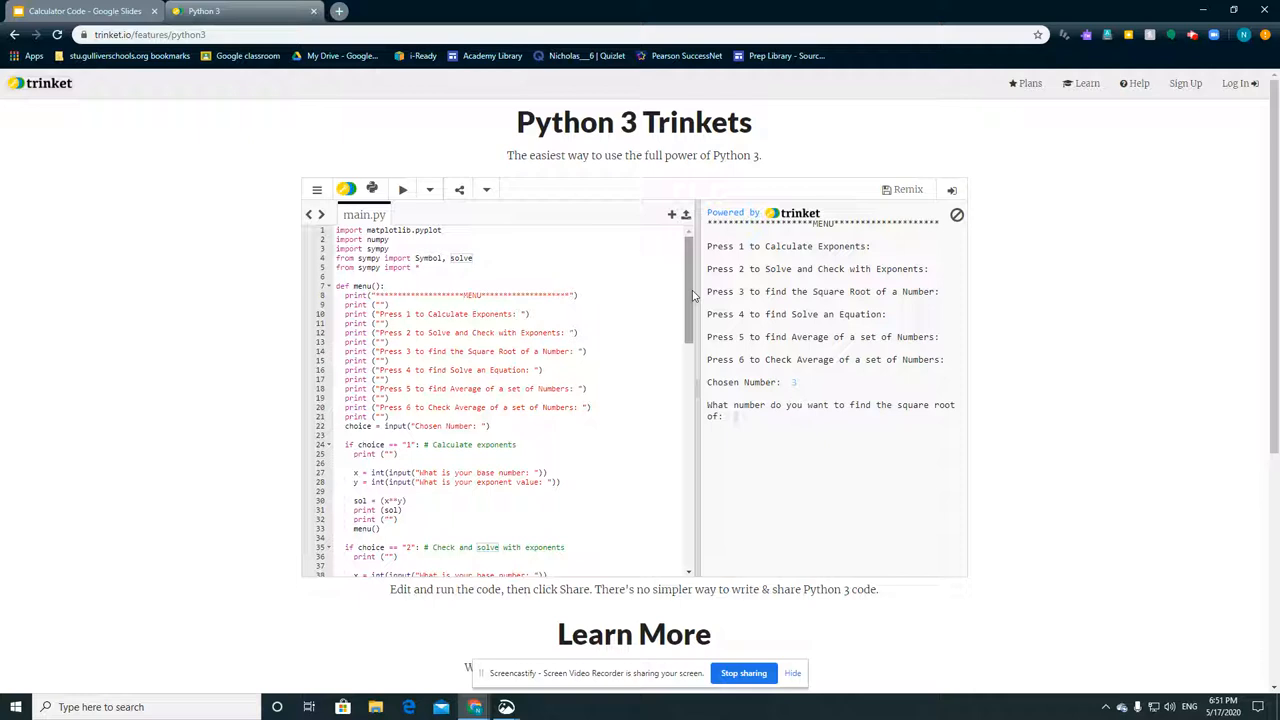
{"action": "type", "text": "25"}
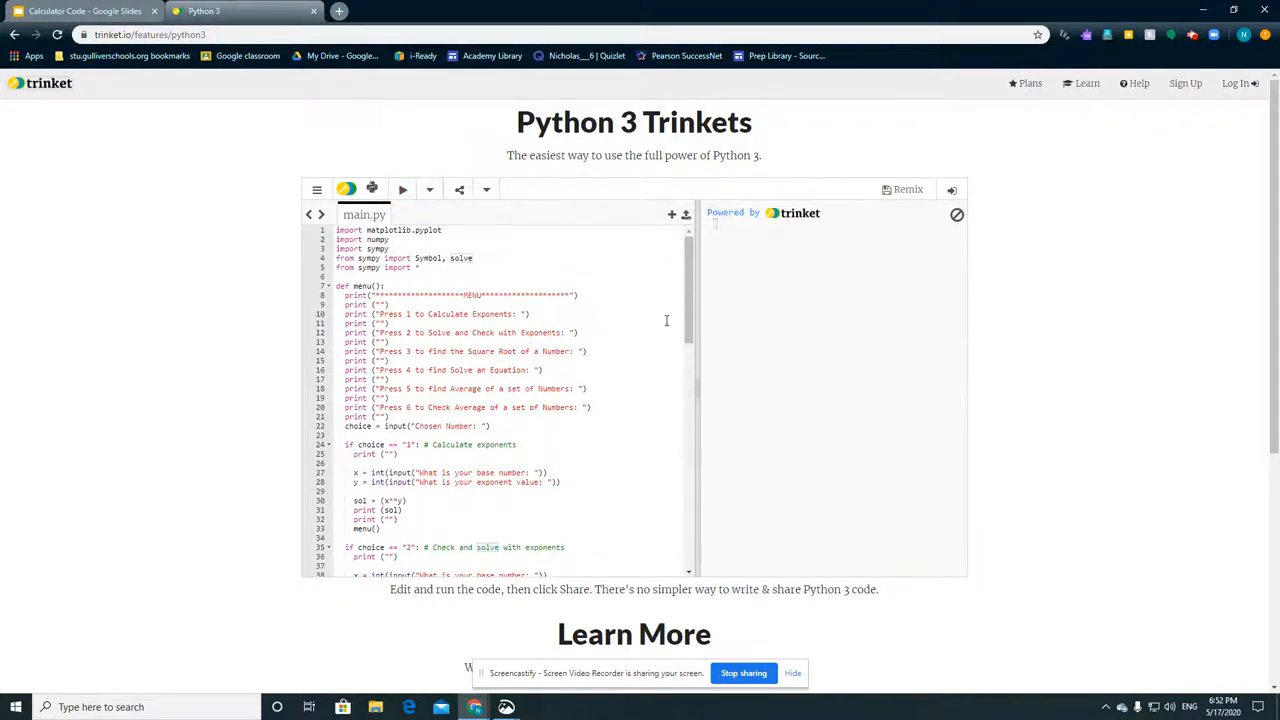
{"action": "mouse_move", "coordinate": [880, 304]}
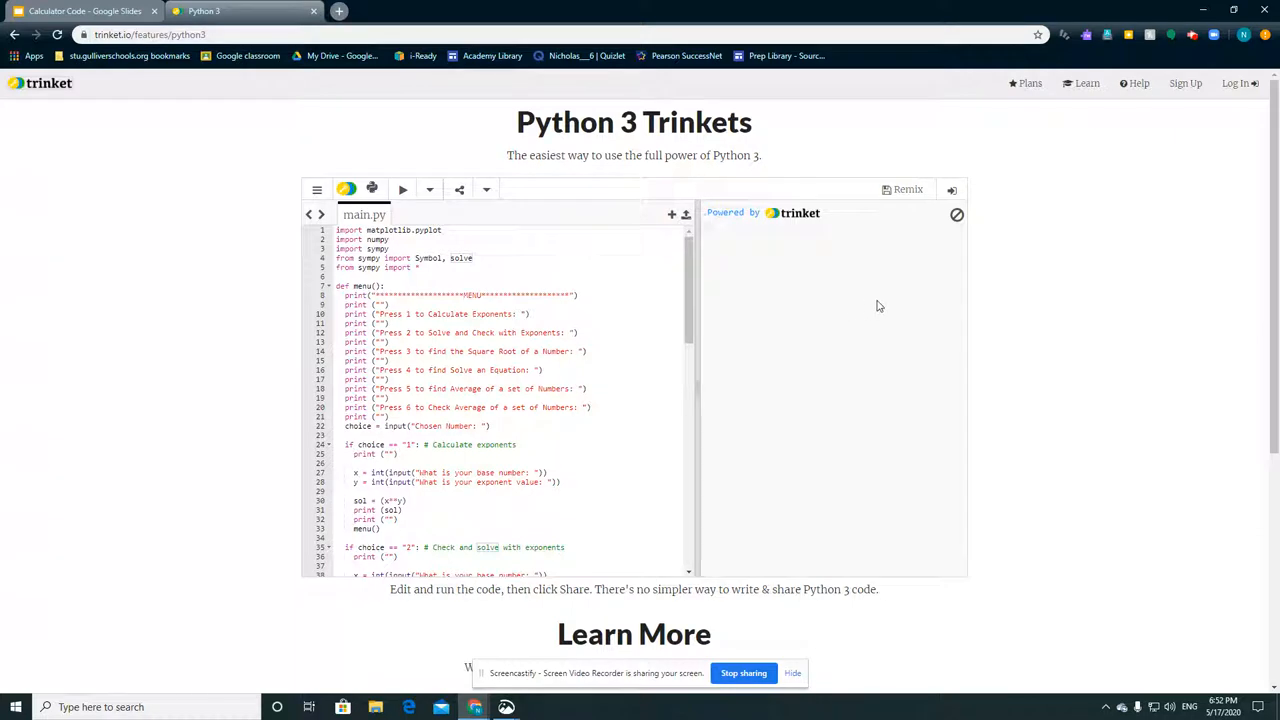
{"action": "left_click", "coordinate": [402, 188]}
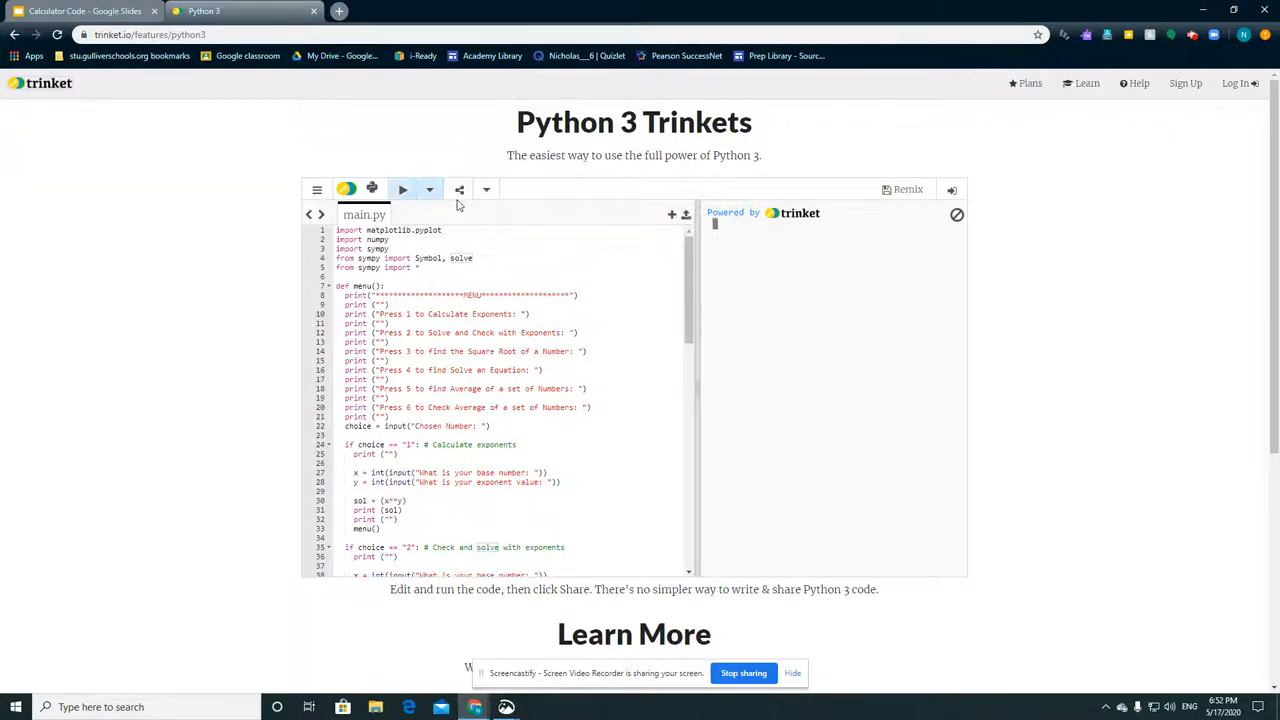
Choose option 4 and solve the equation 4*x+1 for x, then enter 5
{"action": "left_click", "coordinate": [402, 188]}
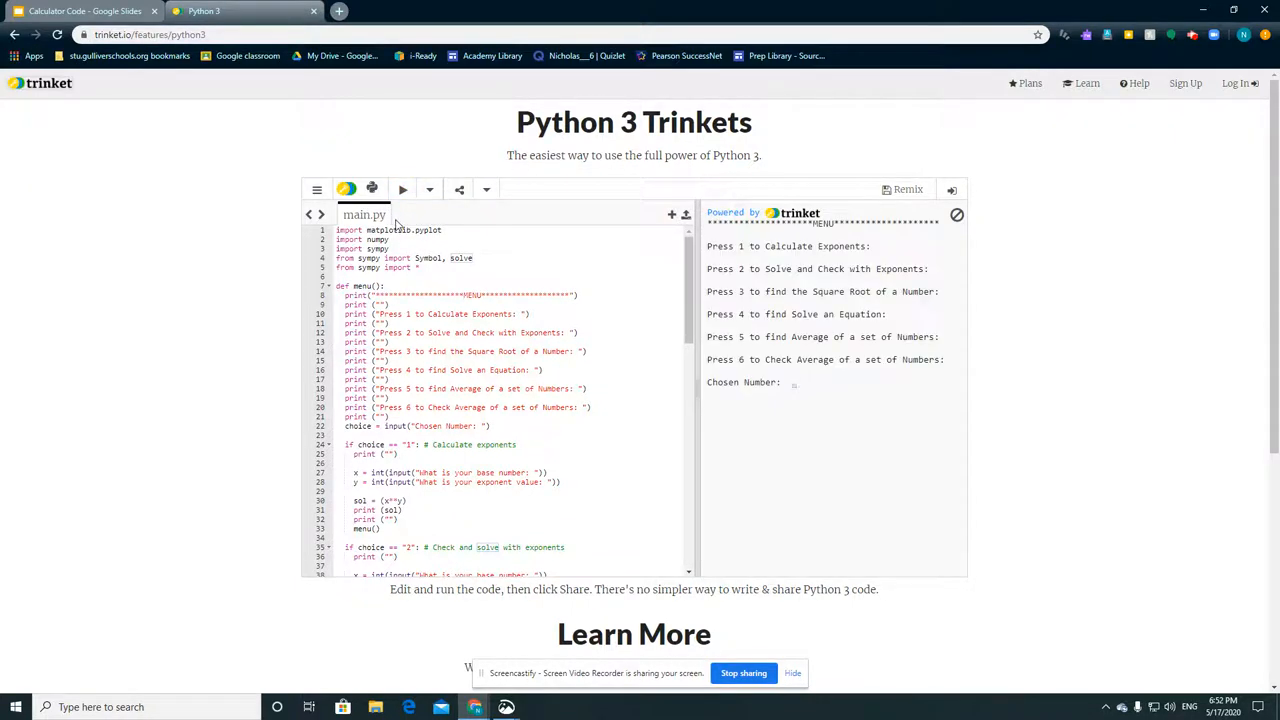
{"action": "type", "text": "4"}
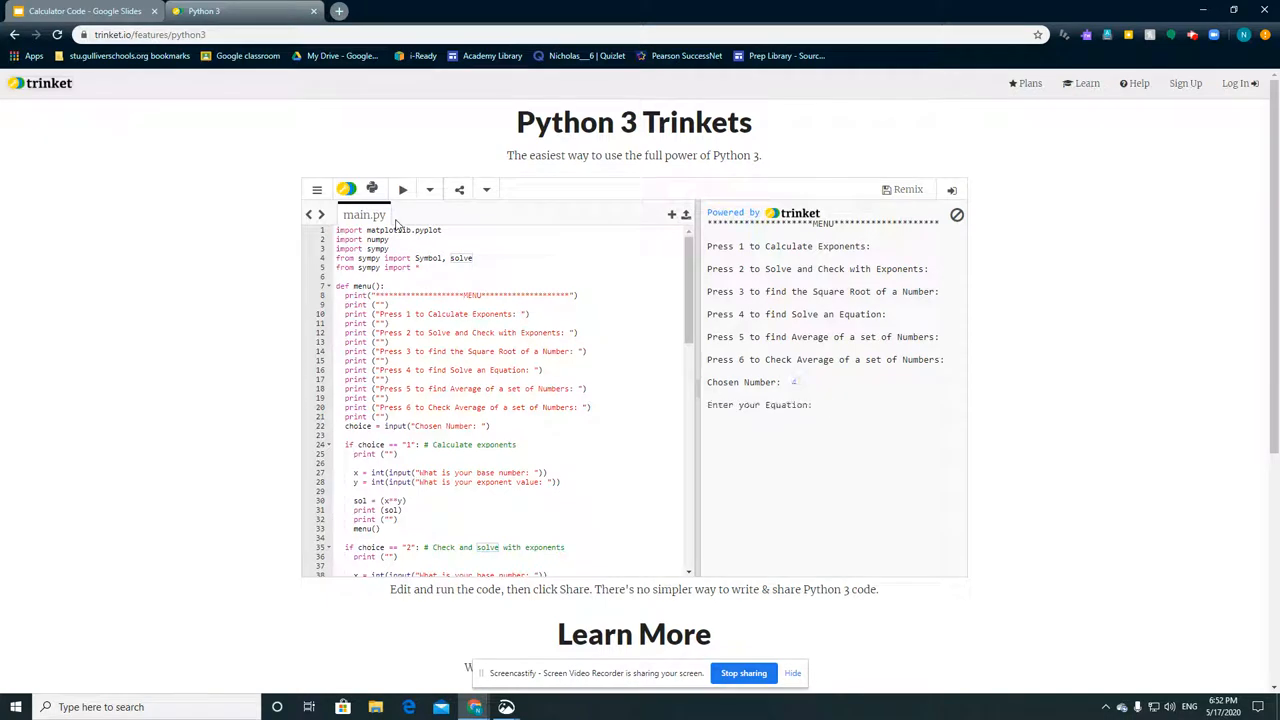
{"action": "type", "text": "4"}
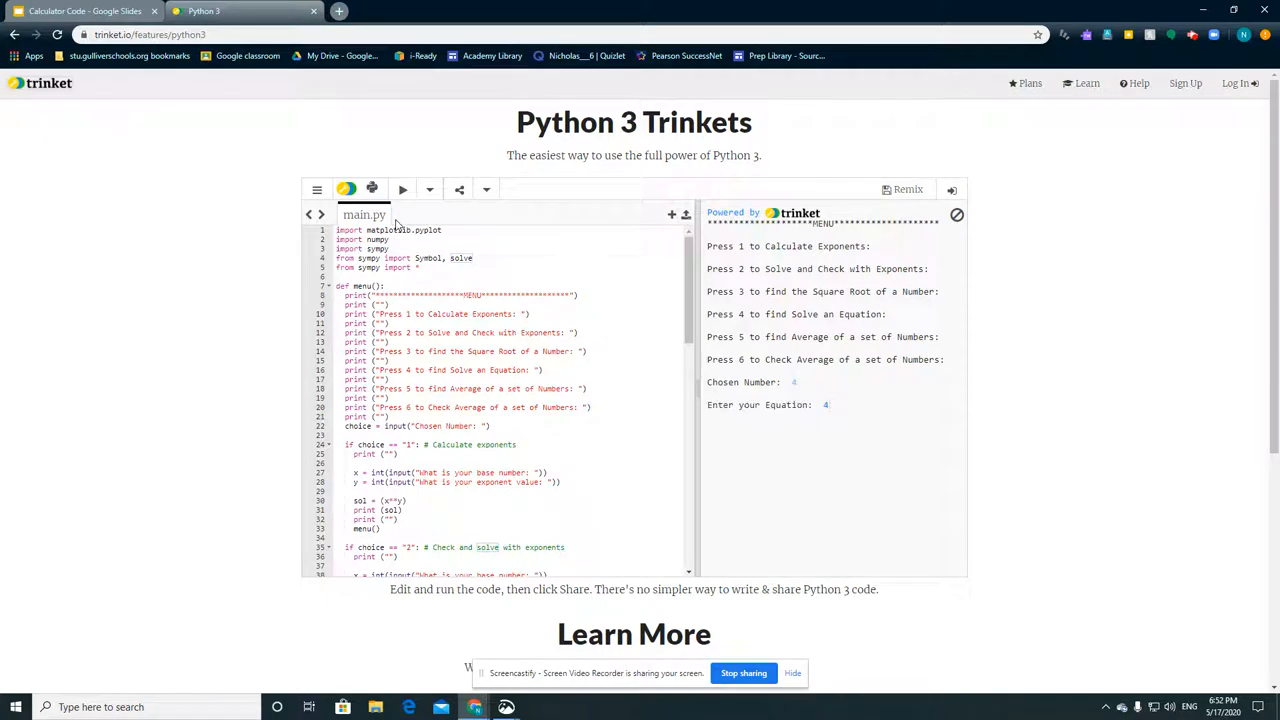
{"action": "type", "text": "4*x+10"}
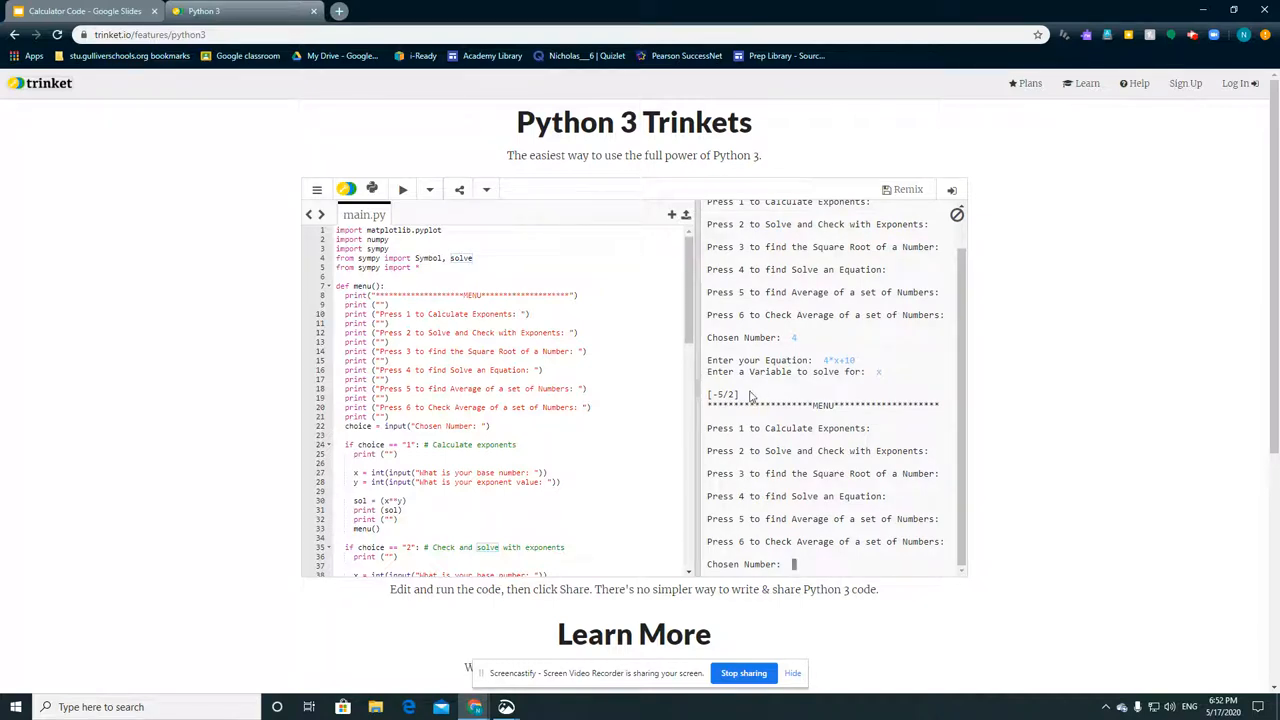
{"action": "mouse_move", "coordinate": [816, 488]}
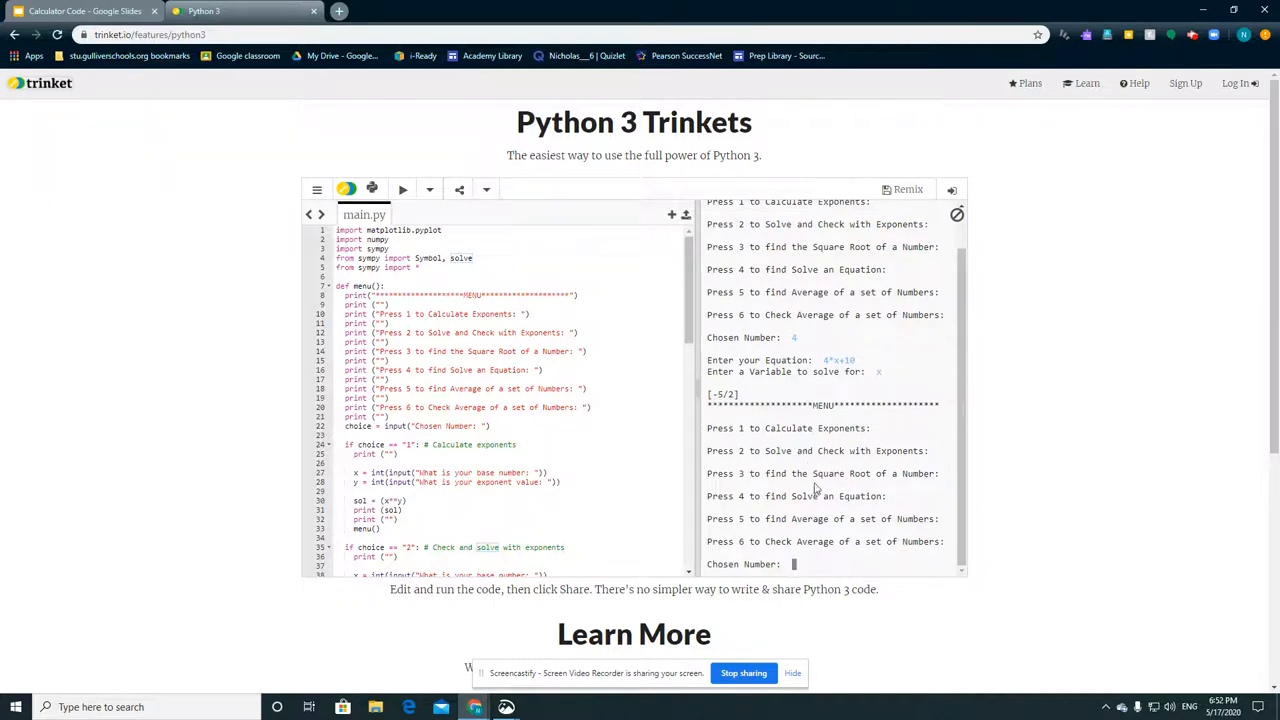
{"action": "type", "text": "5"}
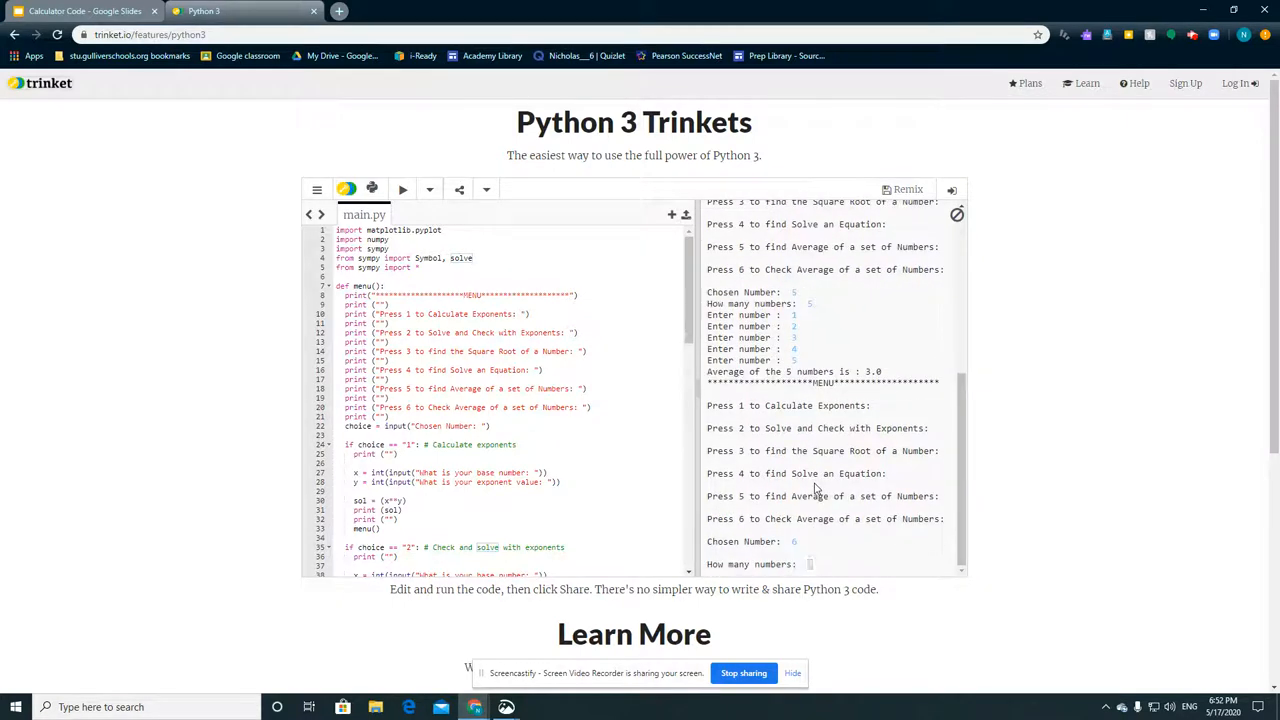
Average five numbers with option 5, then guess 9 in the average-check option 6
{"action": "type", "text": "5"}
{"action": "type", "text": "1"}
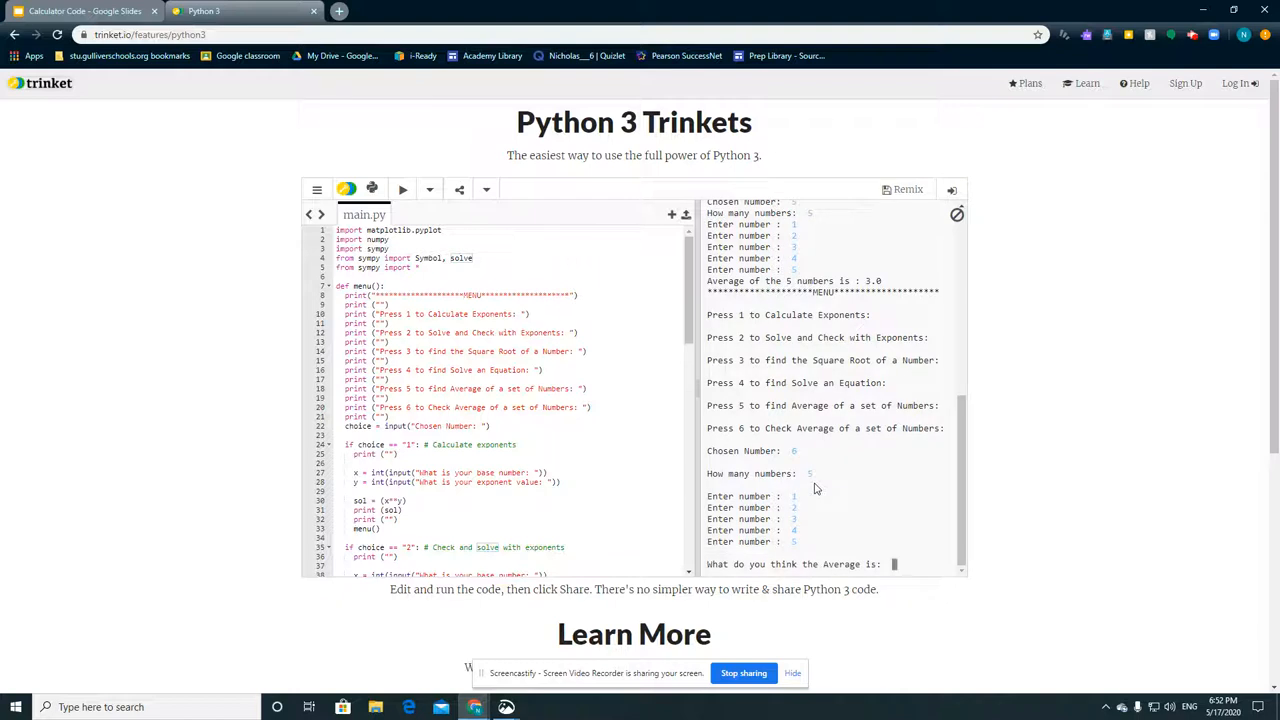
{"action": "type", "text": "9"}
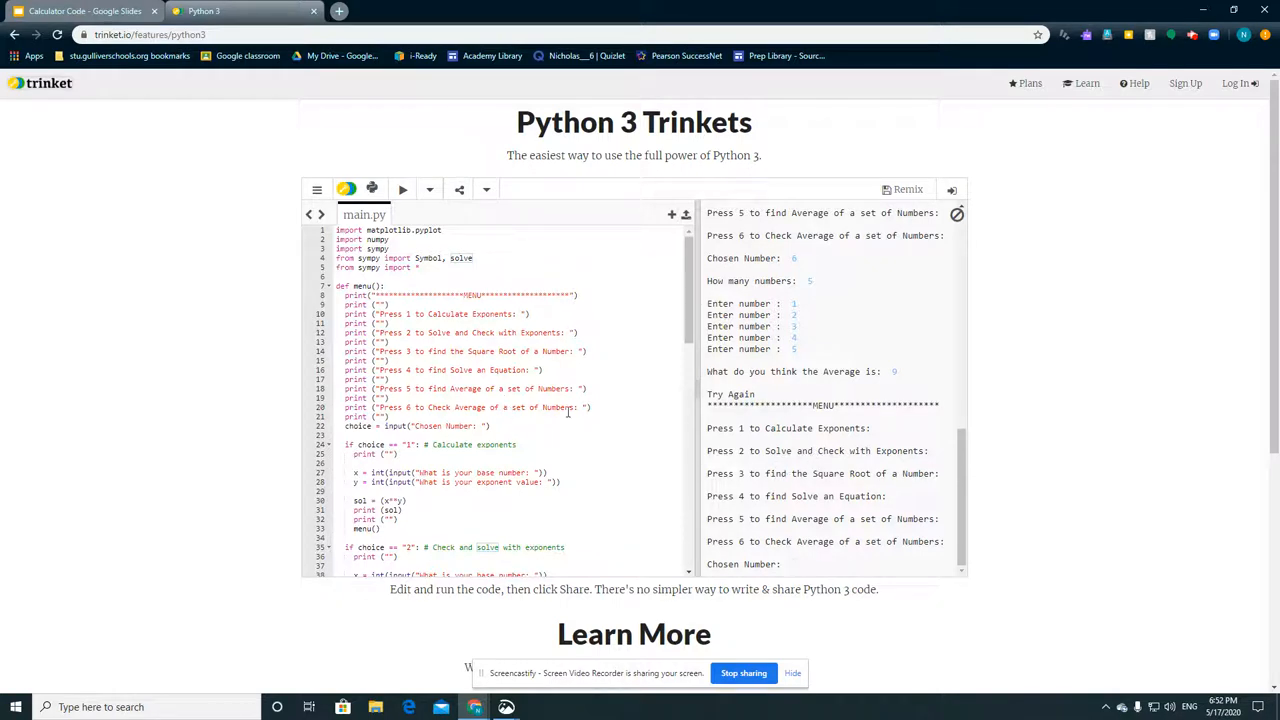
{"action": "mouse_move", "coordinate": [474, 368]}
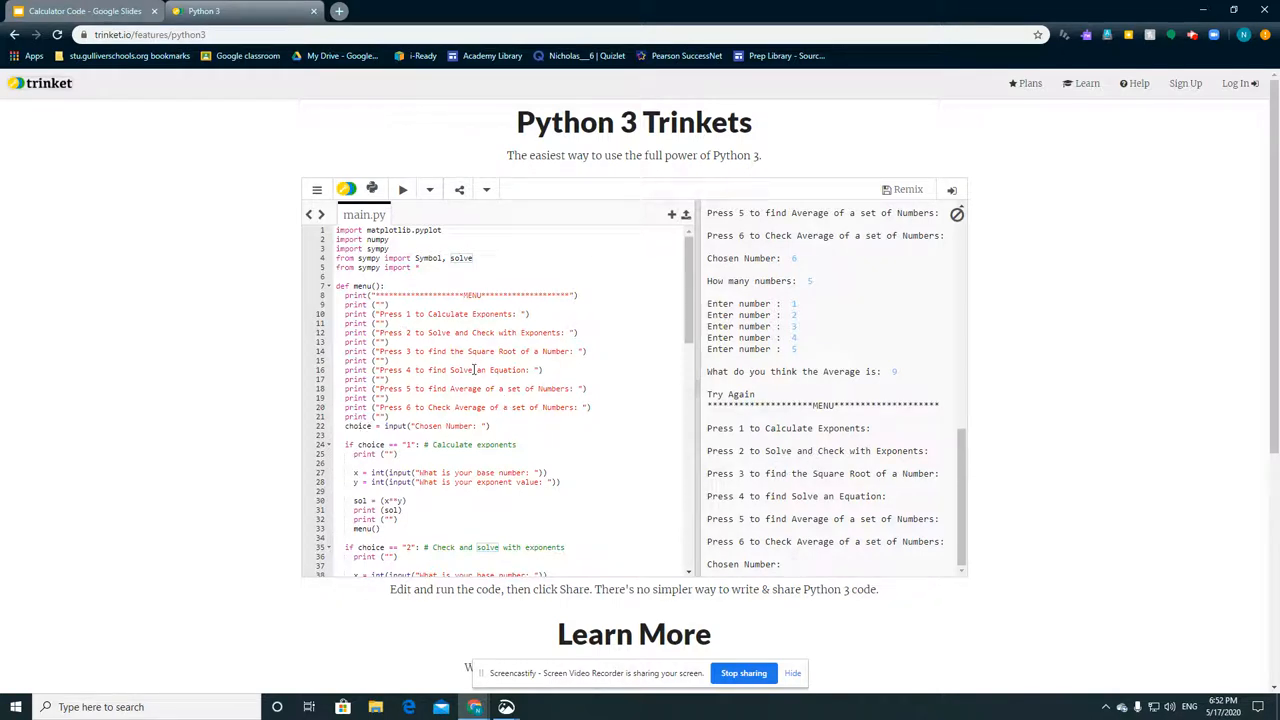